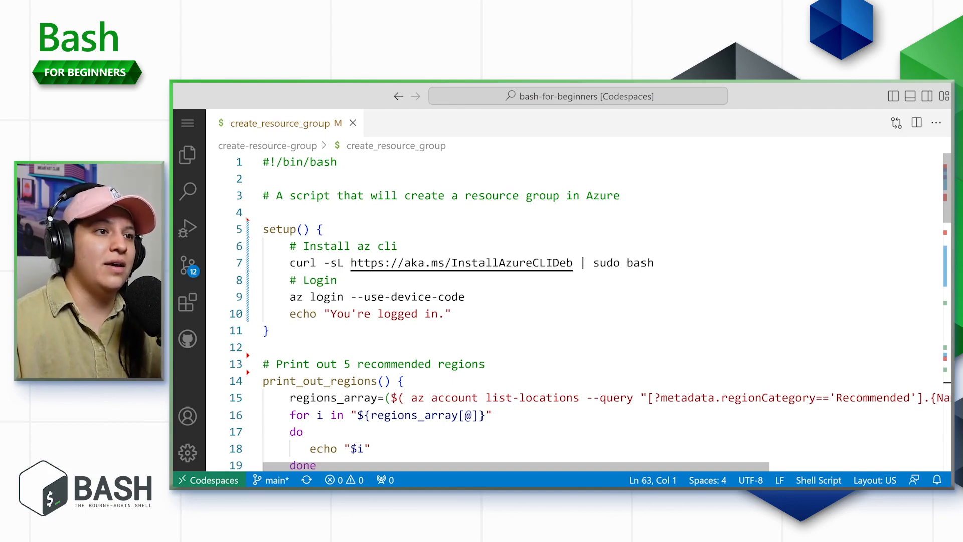
# Review the check_region call at the script's end and the setup function's Install and Login comments
pyautogui.click(259, 347)
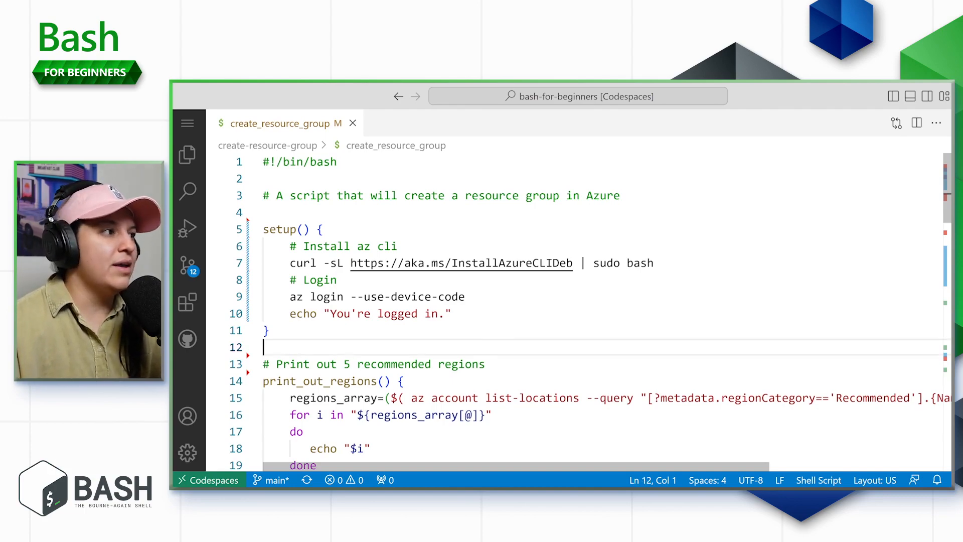
pyautogui.scroll(-3)
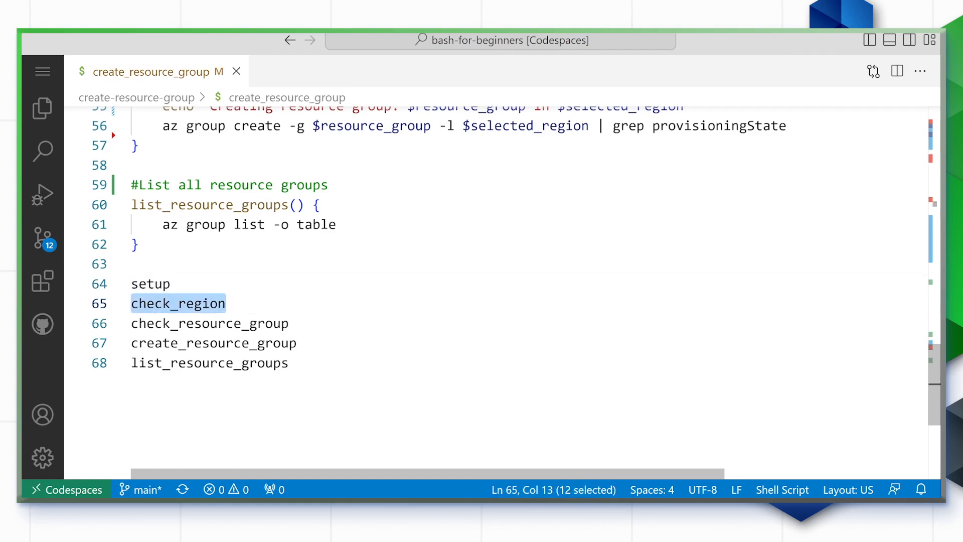
pyautogui.doubleClick(213, 343)
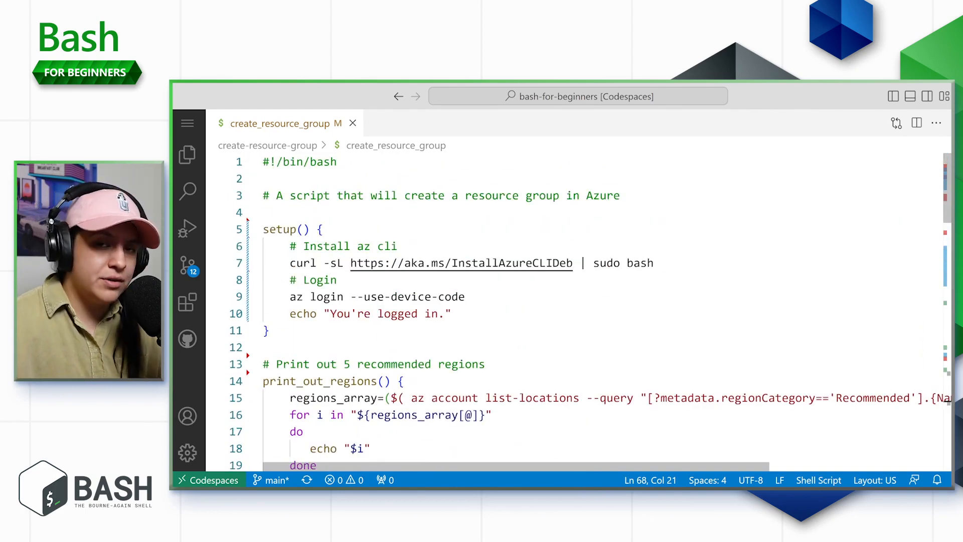
pyautogui.doubleClick(279, 229)
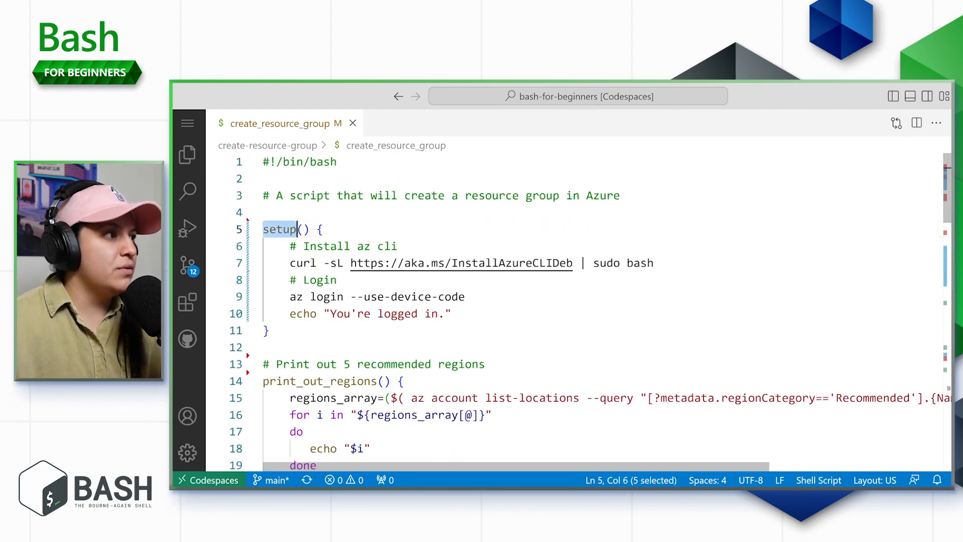
pyautogui.doubleClick(326, 246)
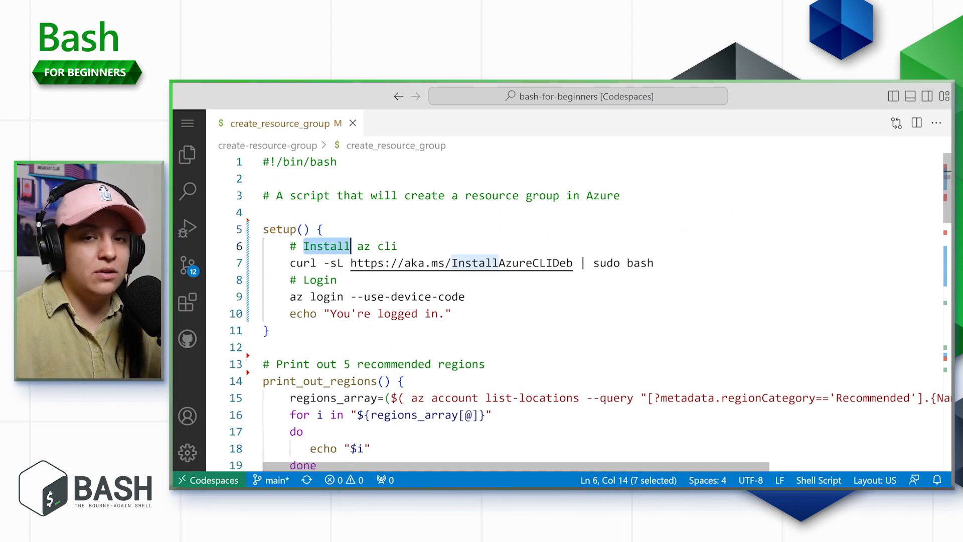
pyautogui.doubleClick(319, 280)
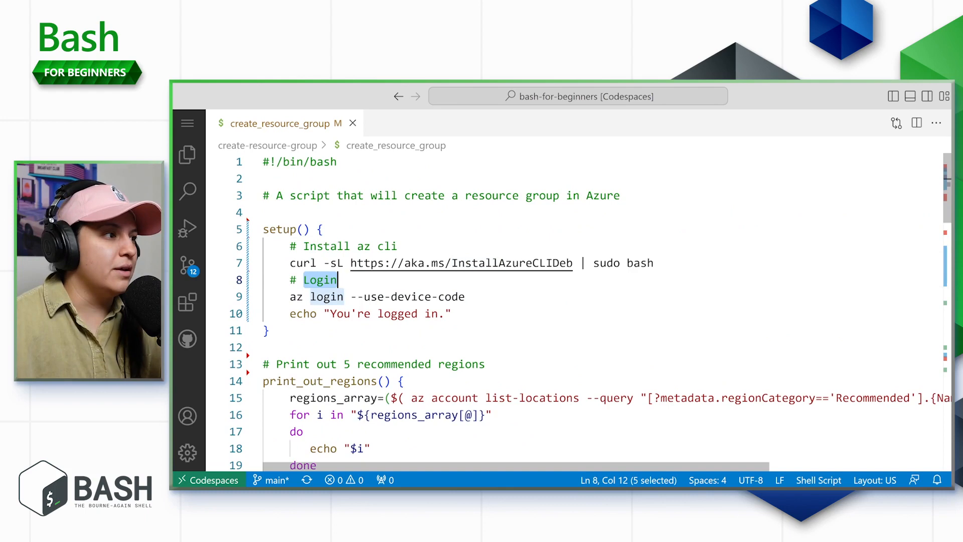
# Walk through the region-listing line, including the head command that keeps five regions
pyautogui.scroll(-3)
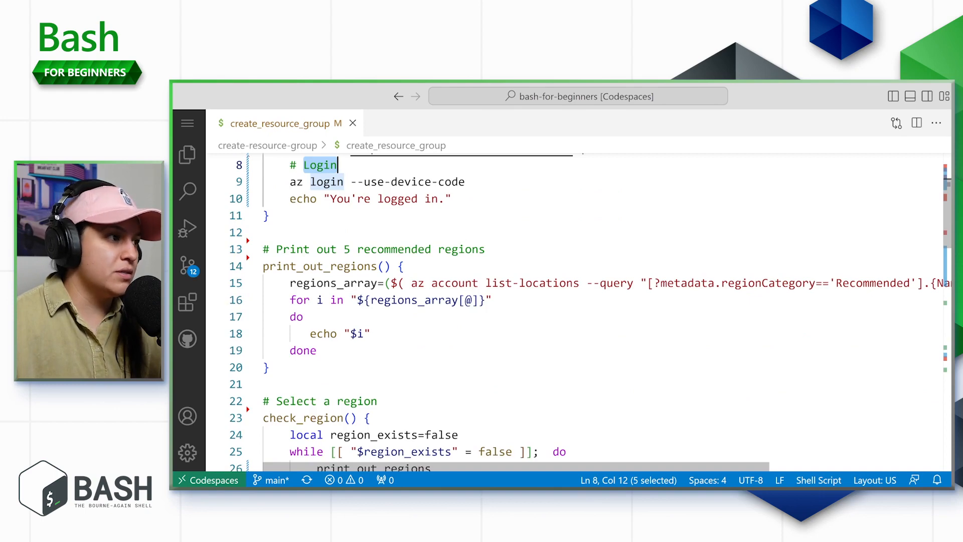
pyautogui.click(371, 334)
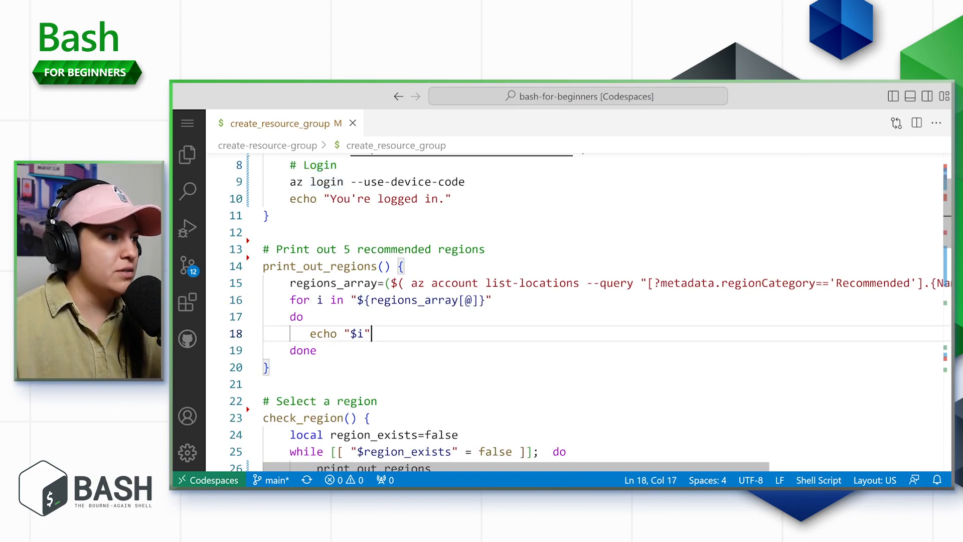
pyautogui.doubleClick(331, 283)
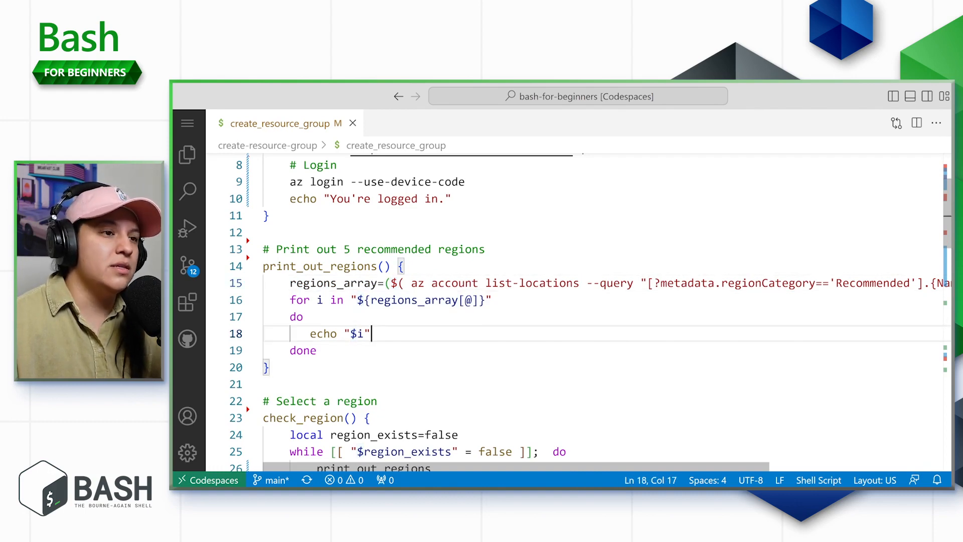
pyautogui.hscroll(3)
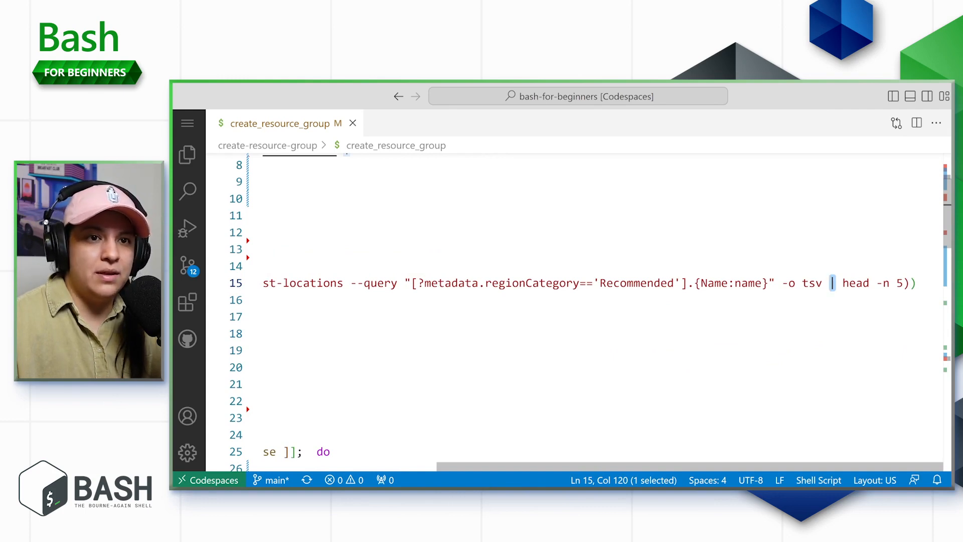
pyautogui.doubleClick(855, 283)
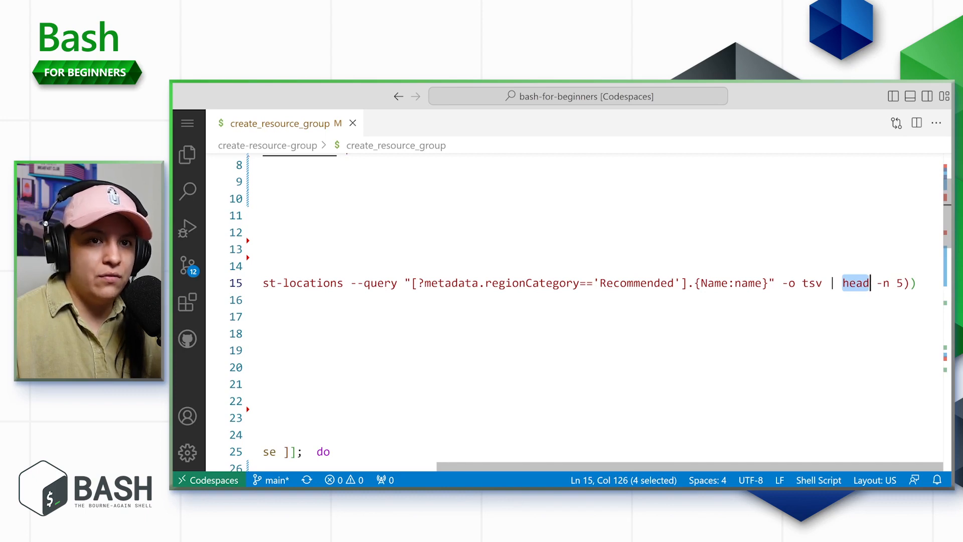
pyautogui.hscroll(-3)
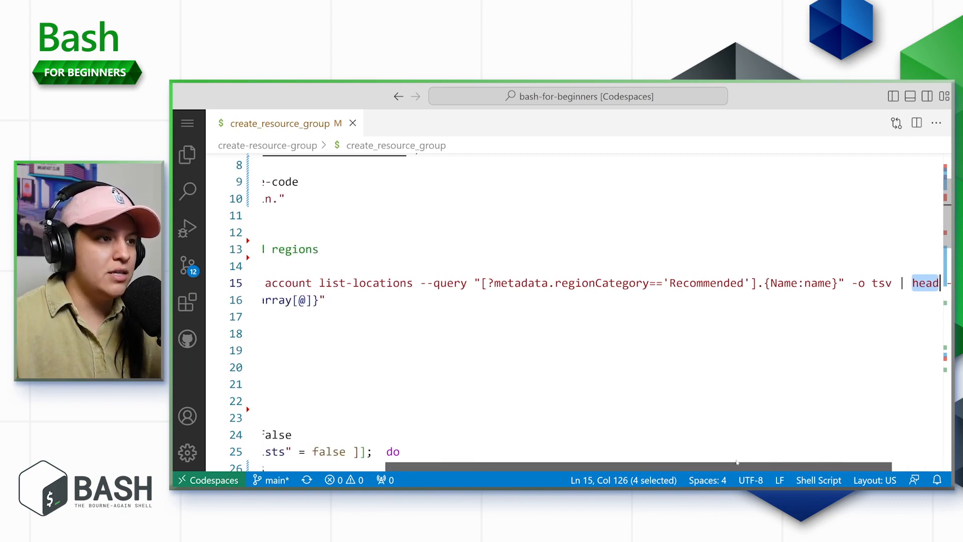
pyautogui.hscroll(-3)
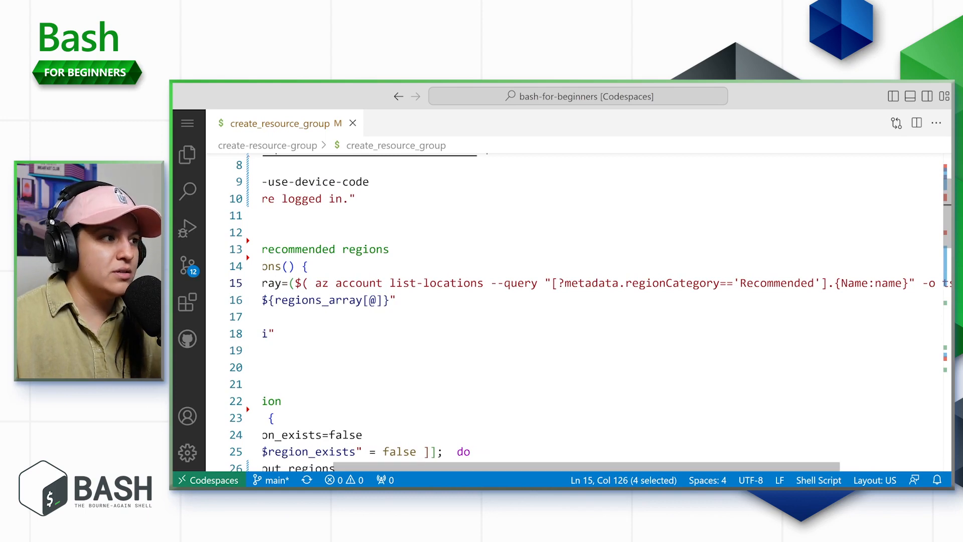
pyautogui.click(362, 282)
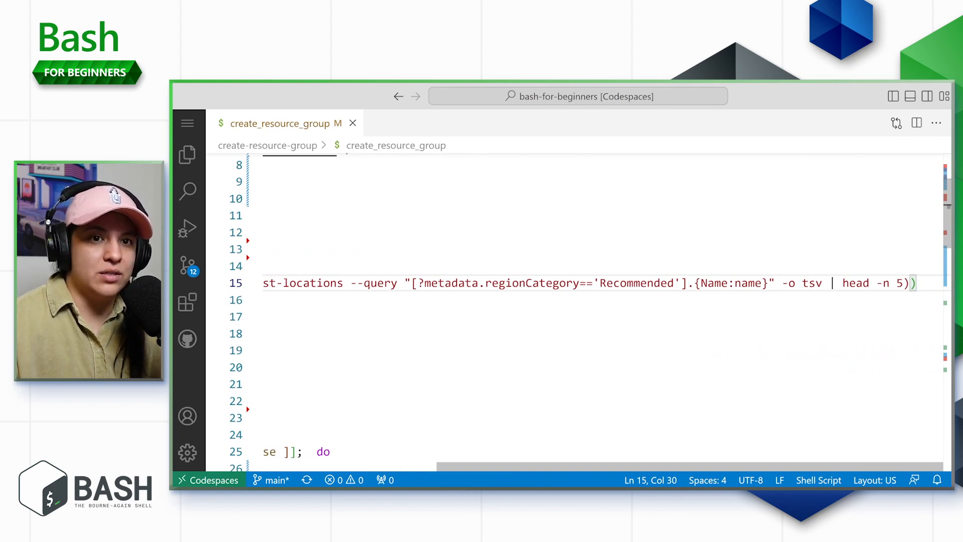
pyautogui.doubleClick(855, 283)
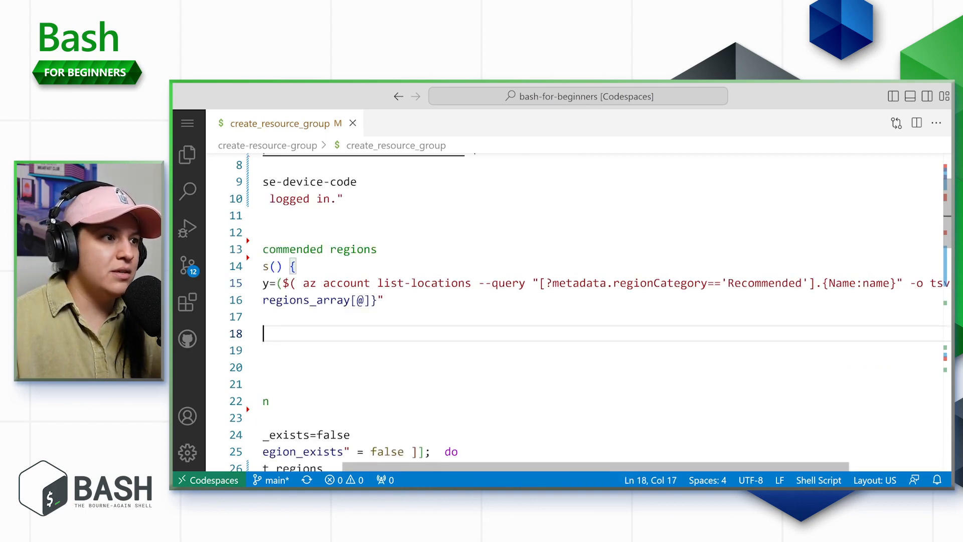
pyautogui.doubleClick(502, 283)
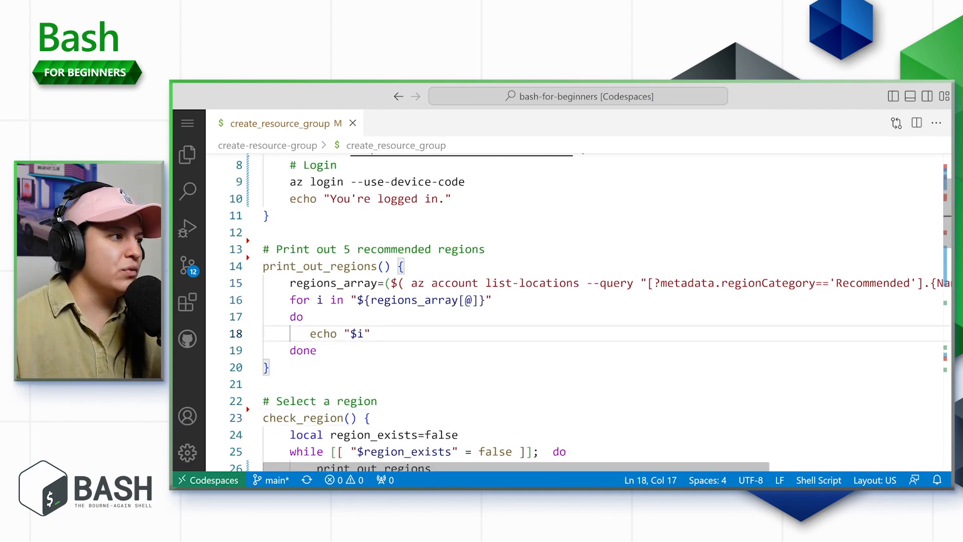
pyautogui.doubleClick(318, 300)
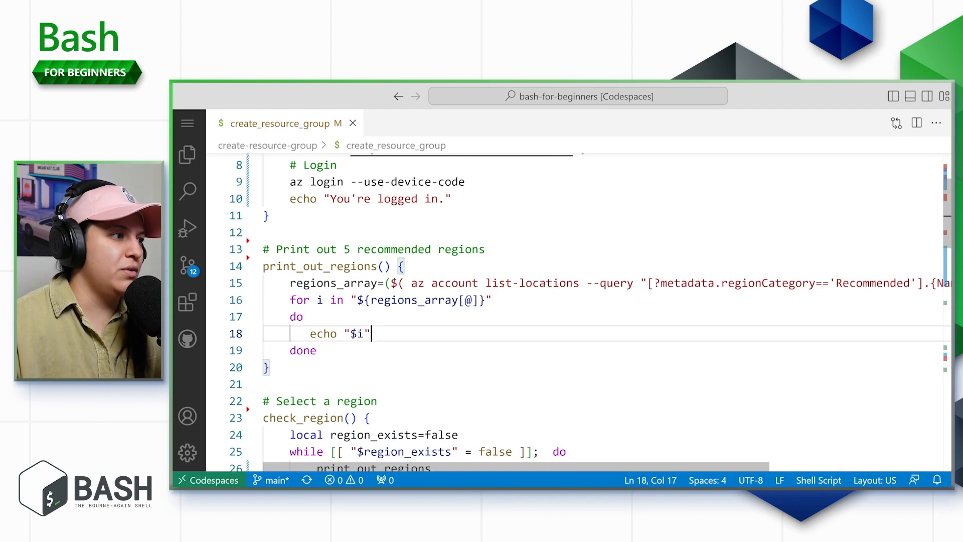
pyautogui.click(320, 300)
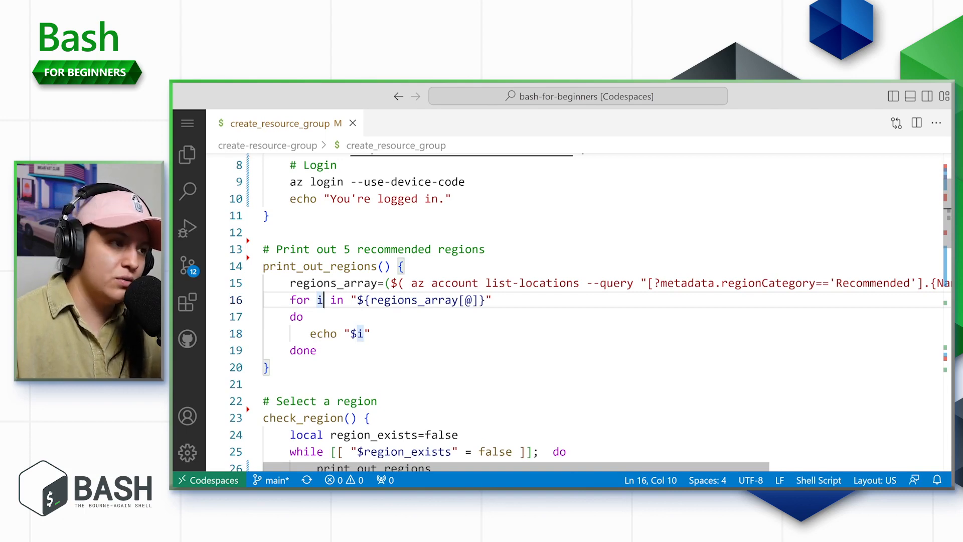
# Review the check_region function and its region_exists flag
pyautogui.scroll(-3)
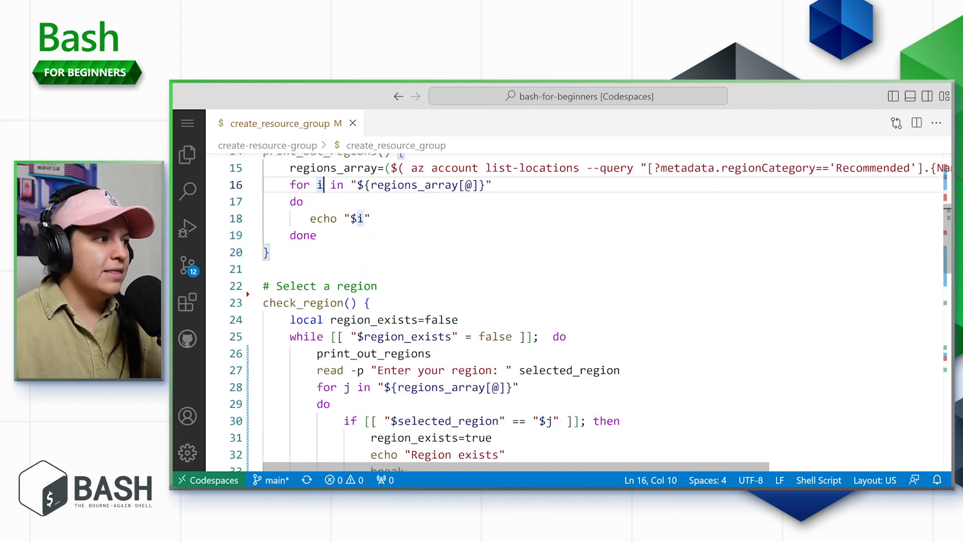
pyautogui.scroll(-3)
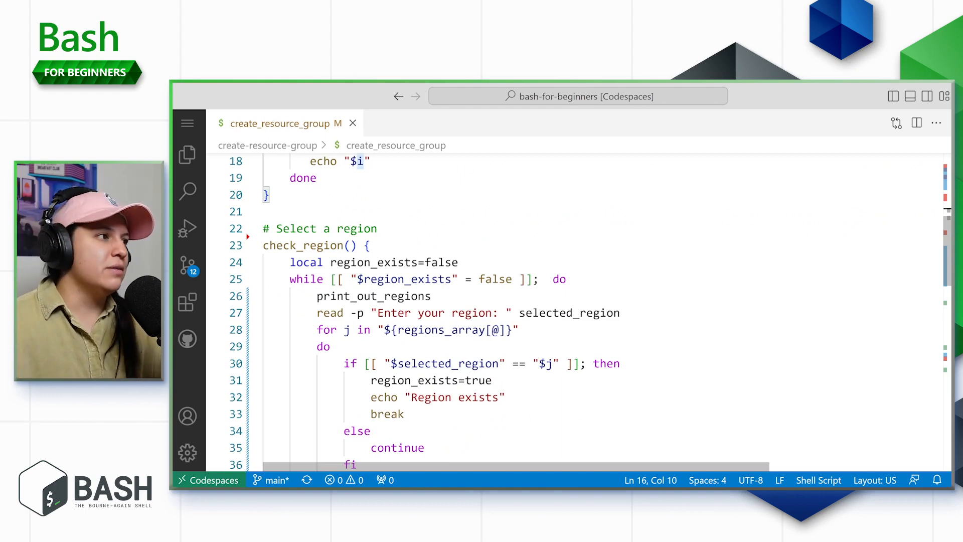
pyautogui.doubleClick(302, 244)
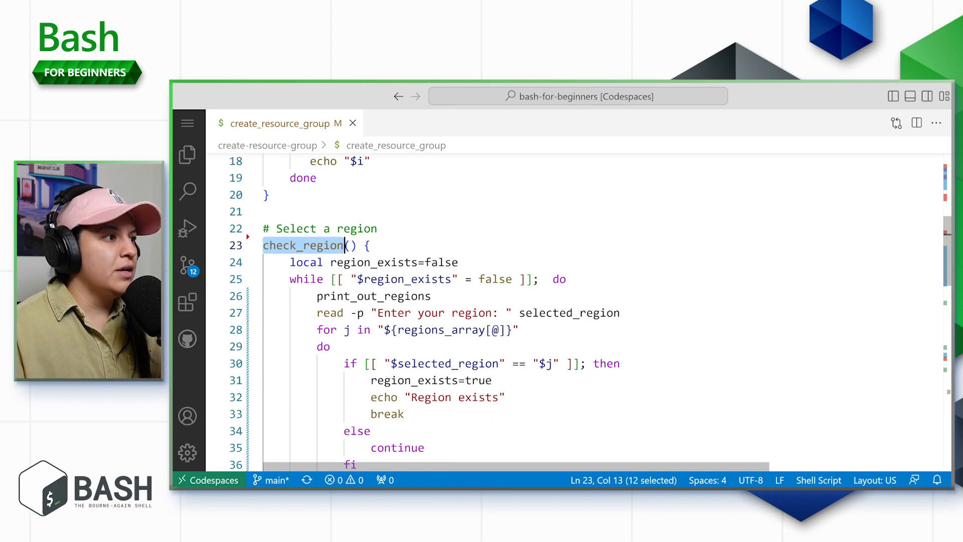
pyautogui.doubleClick(306, 263)
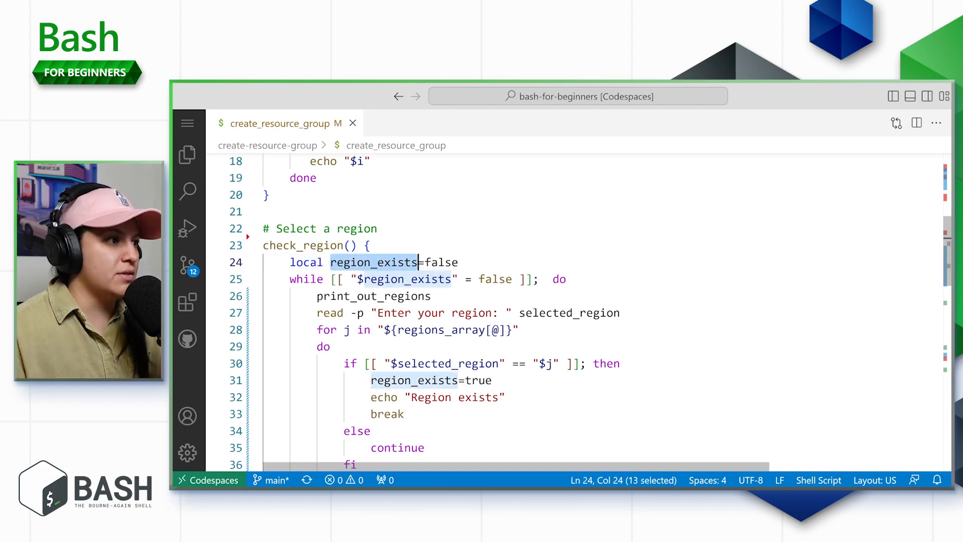
pyautogui.click(334, 263)
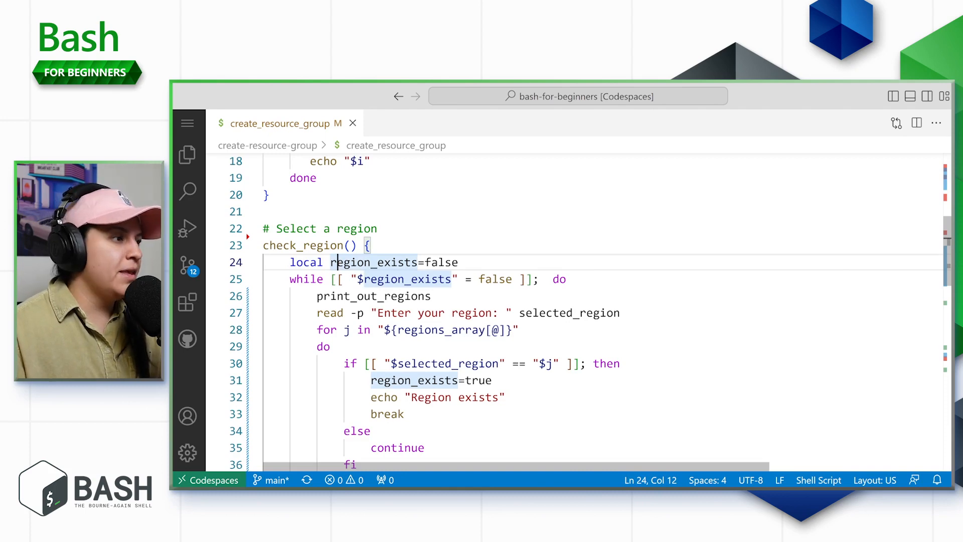
pyautogui.doubleClick(305, 279)
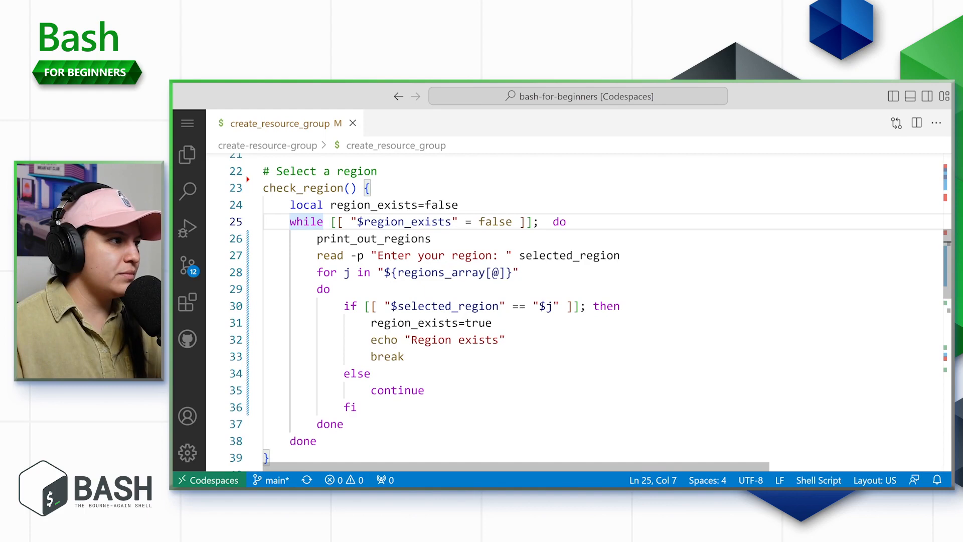
# Trace the while loop: print_out_regions, the Enter prompt, selected_region comparison, break and else branch
pyautogui.doubleClick(304, 220)
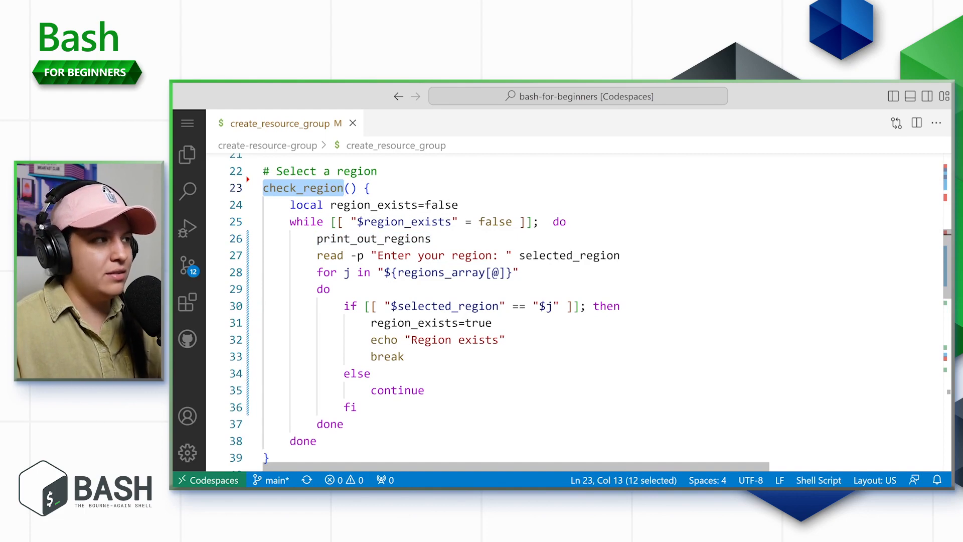
pyautogui.doubleClick(373, 239)
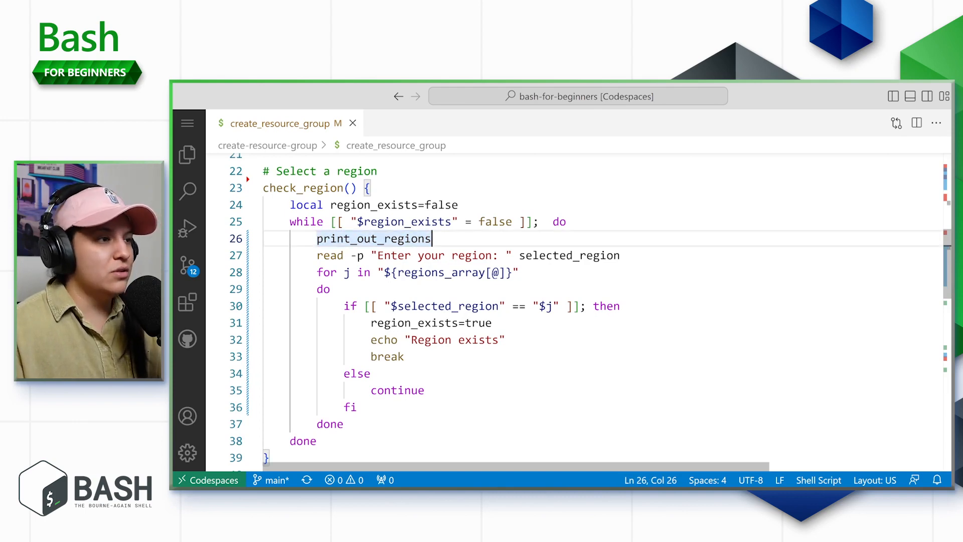
pyautogui.doubleClick(373, 239)
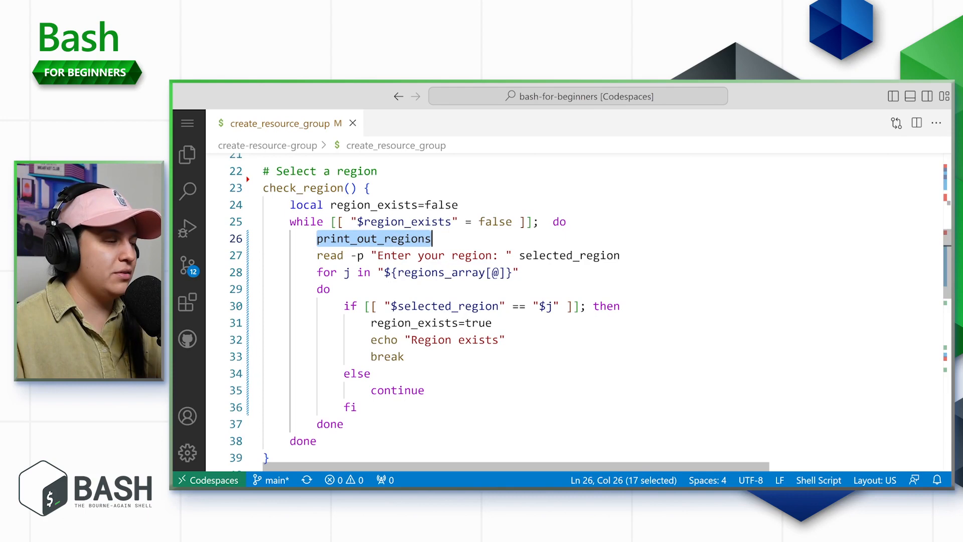
pyautogui.doubleClick(329, 256)
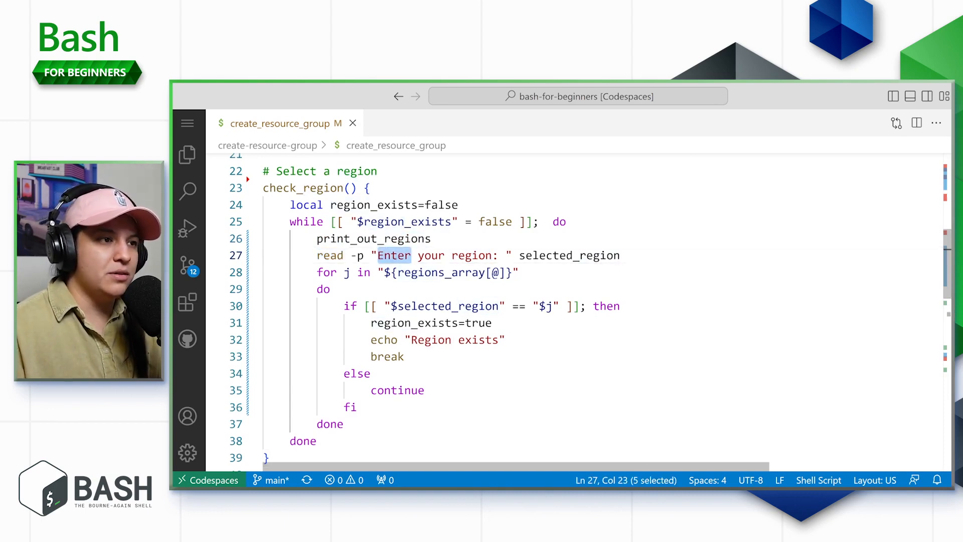
pyautogui.doubleClick(568, 255)
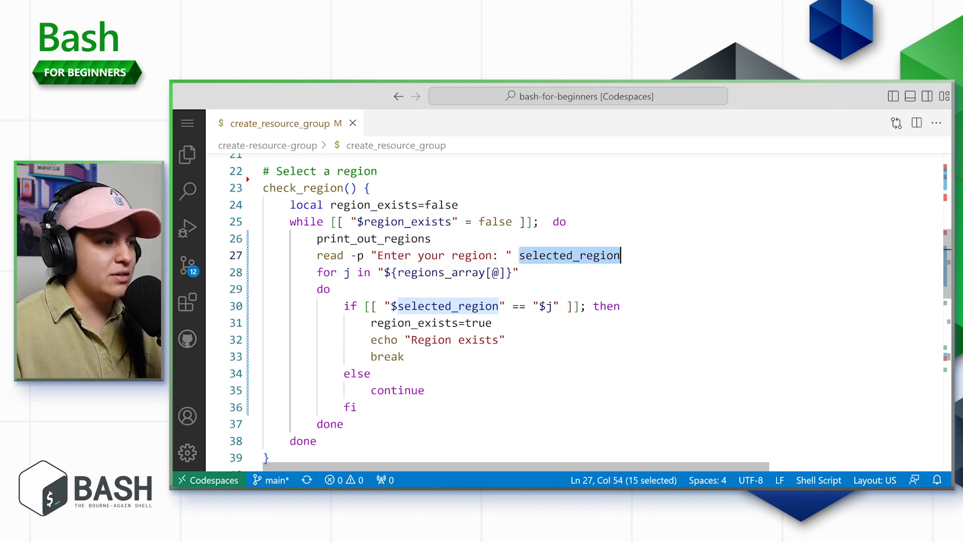
pyautogui.doubleClick(326, 273)
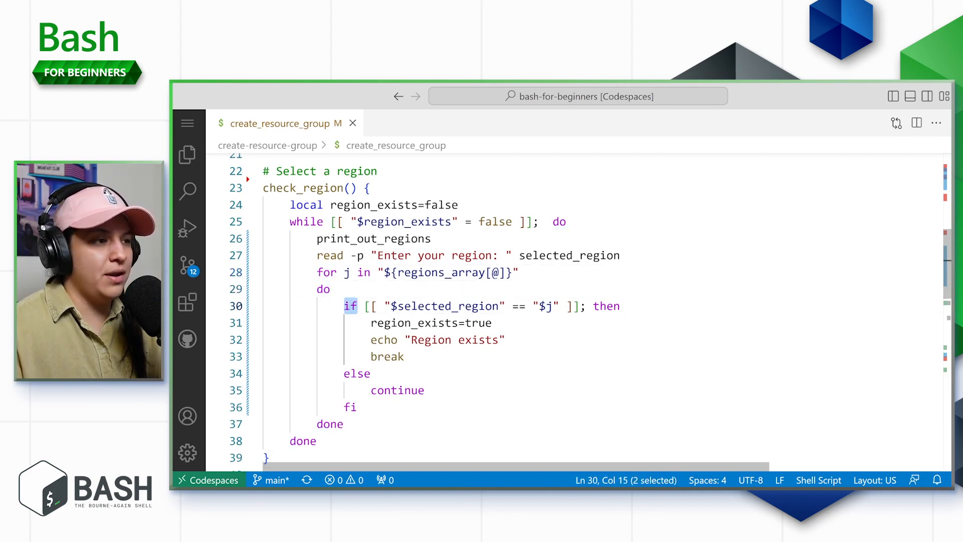
pyautogui.doubleClick(568, 255)
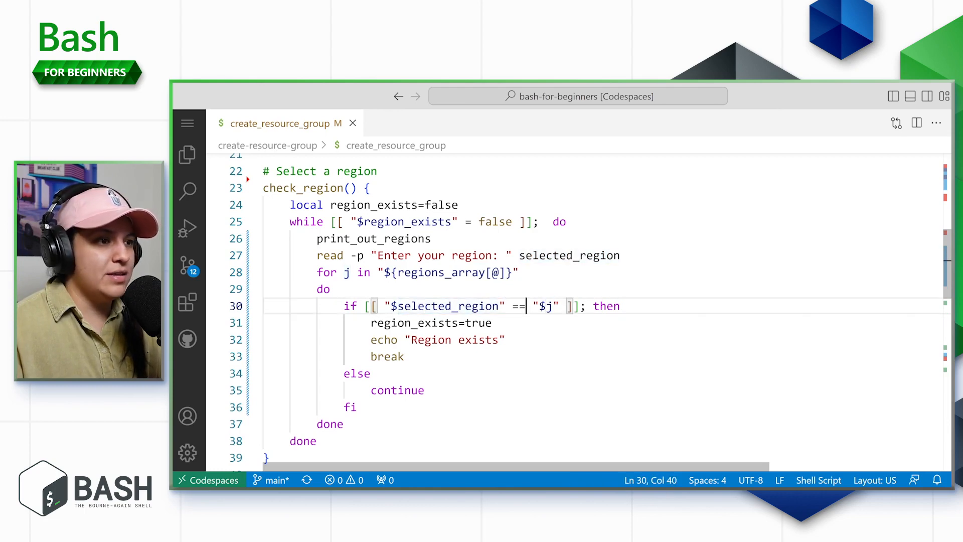
pyautogui.doubleClick(547, 306)
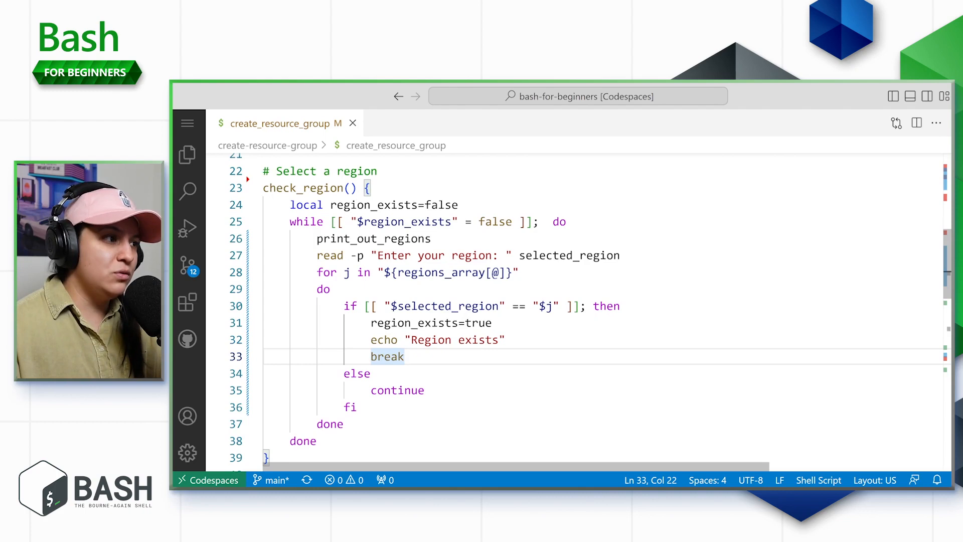
pyautogui.click(320, 271)
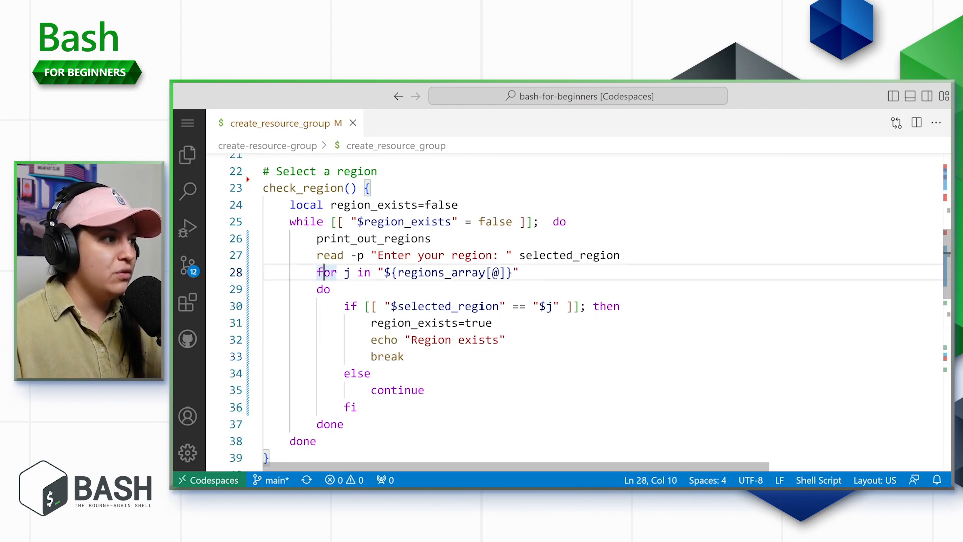
pyautogui.doubleClick(306, 221)
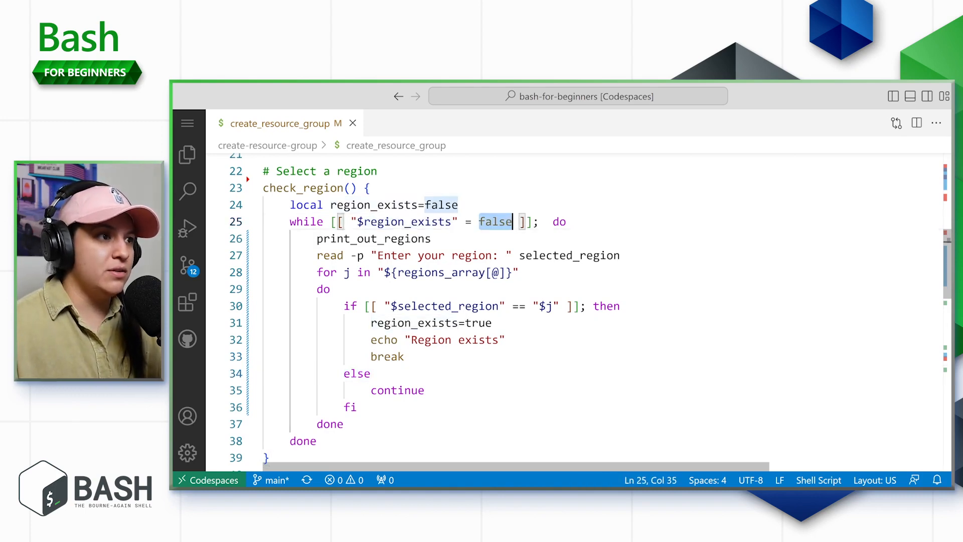
pyautogui.doubleClick(413, 323)
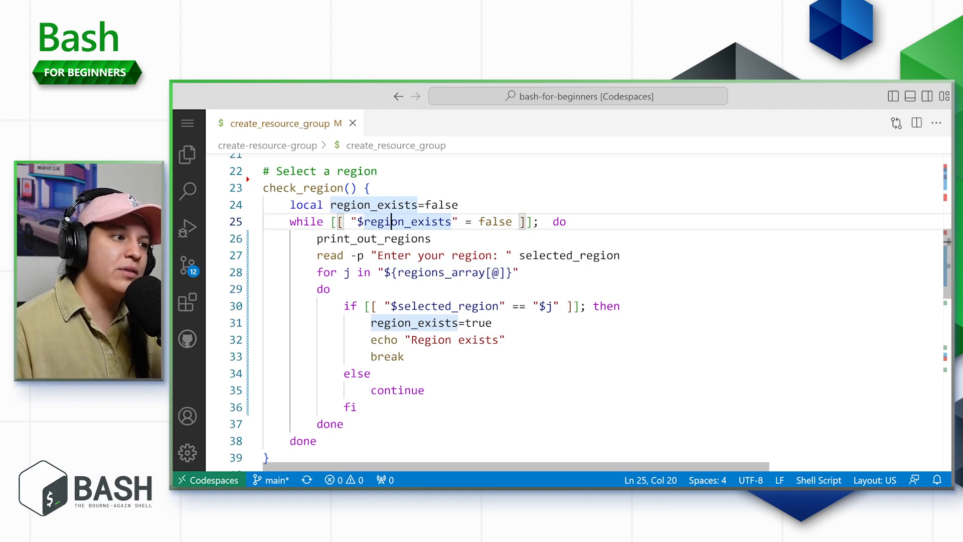
pyautogui.click(357, 373)
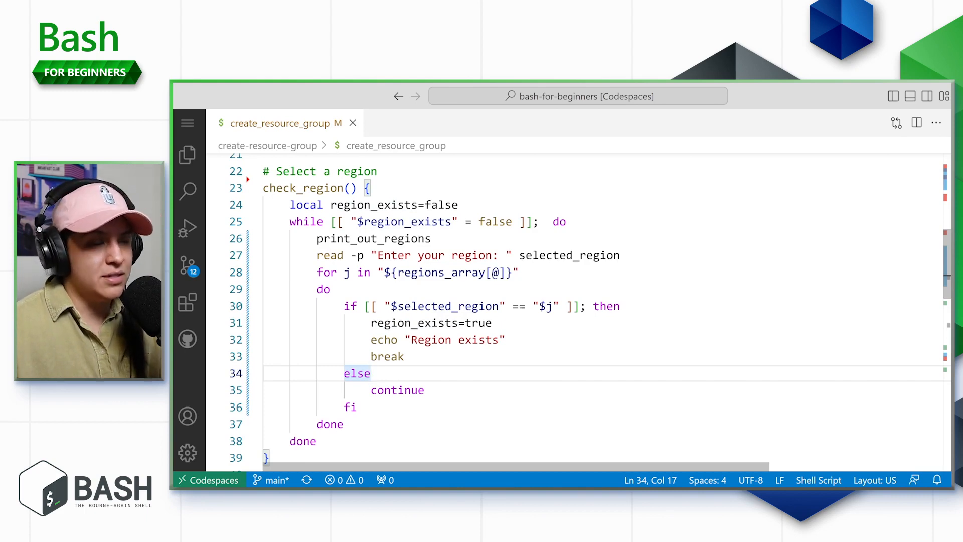
# Review the resource group name prompt, the resource_group existence check and its break
pyautogui.scroll(-3)
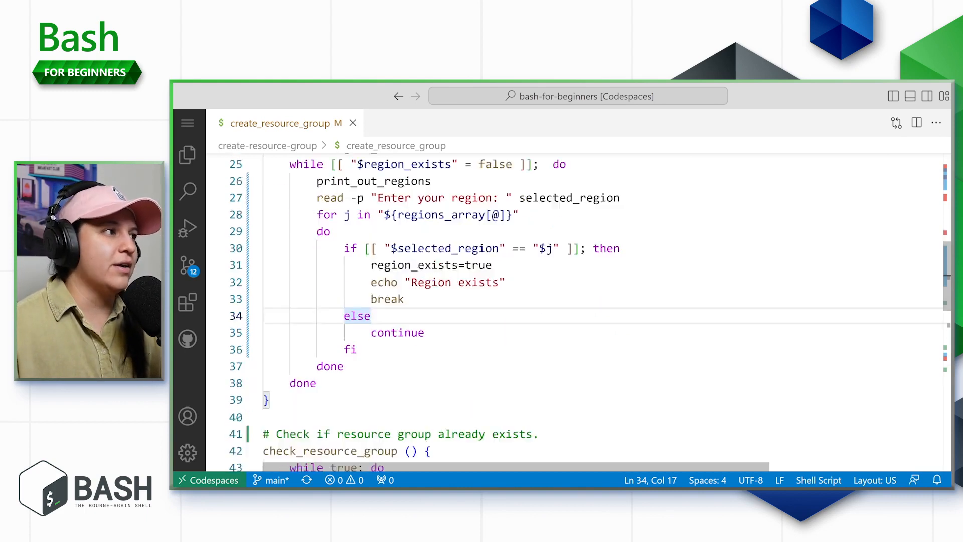
pyautogui.scroll(-3)
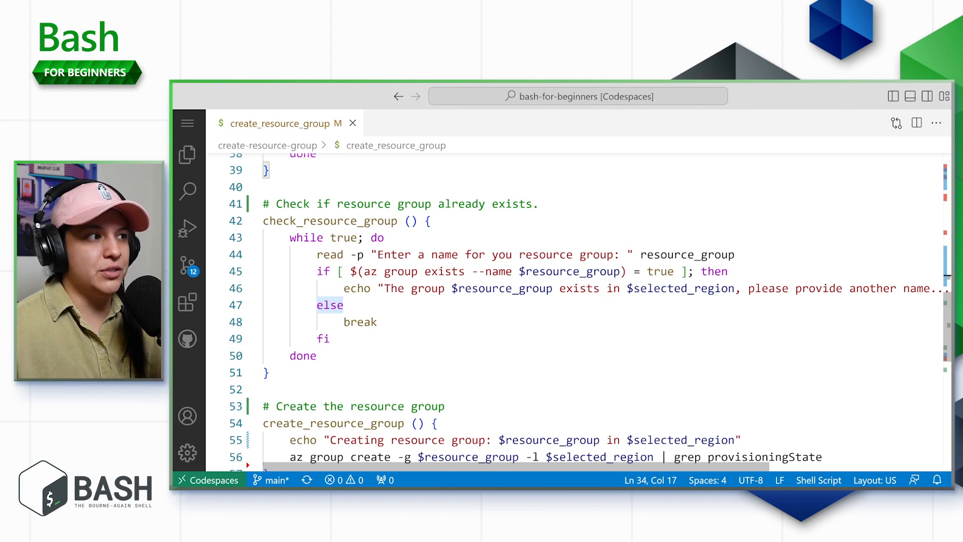
pyautogui.doubleClick(329, 255)
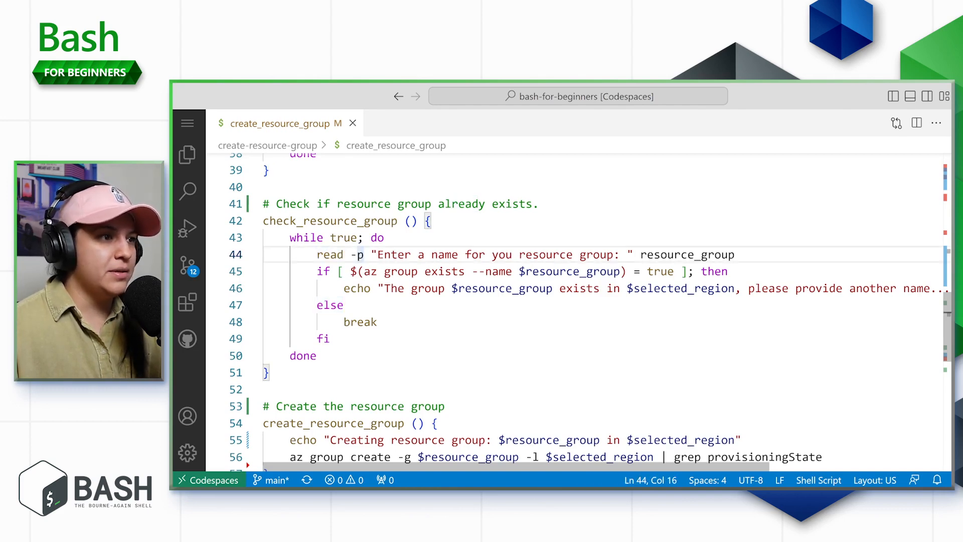
pyautogui.doubleClick(686, 255)
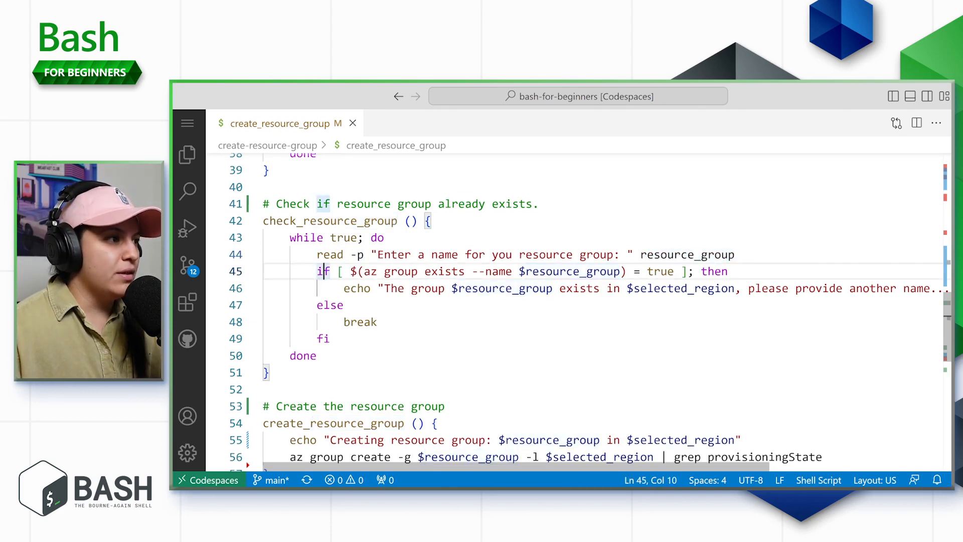
pyautogui.doubleClick(322, 271)
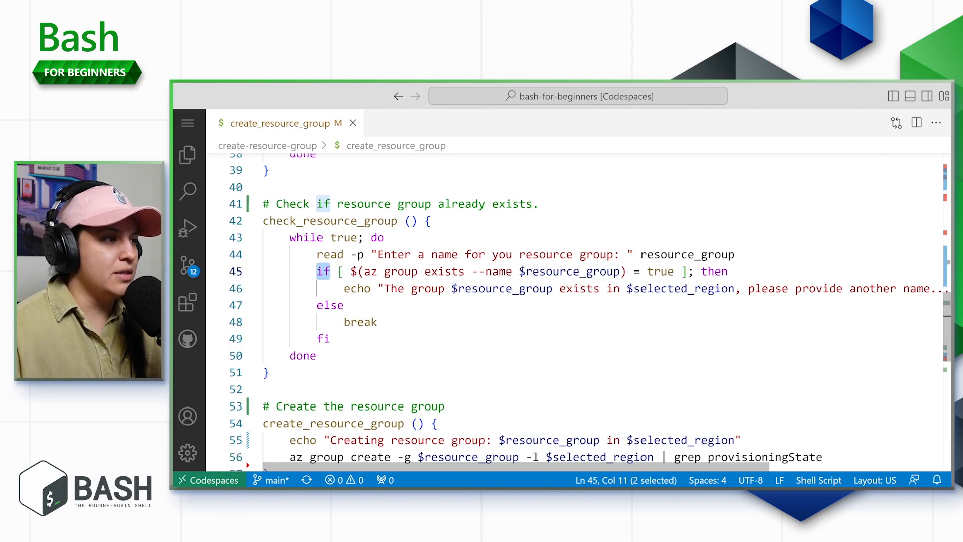
pyautogui.click(365, 271)
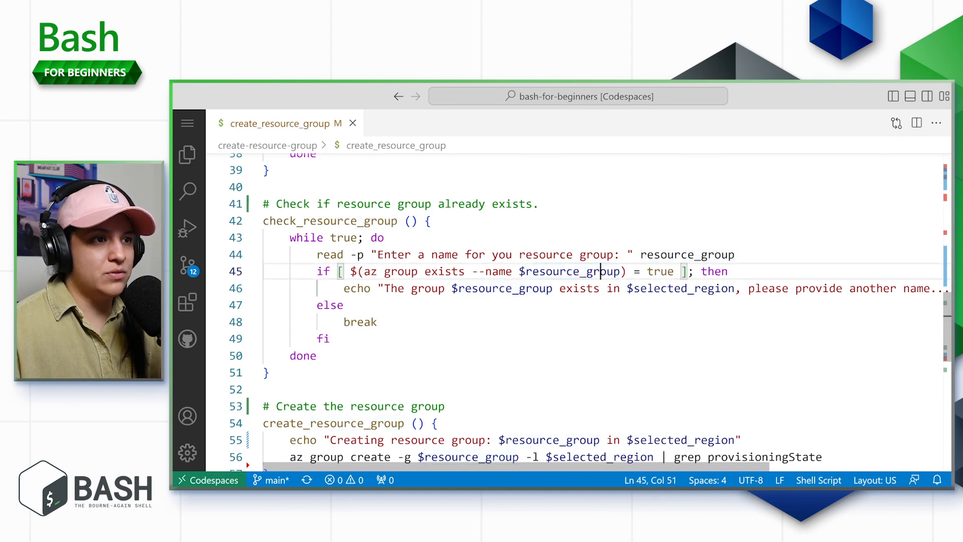
pyautogui.doubleClick(570, 271)
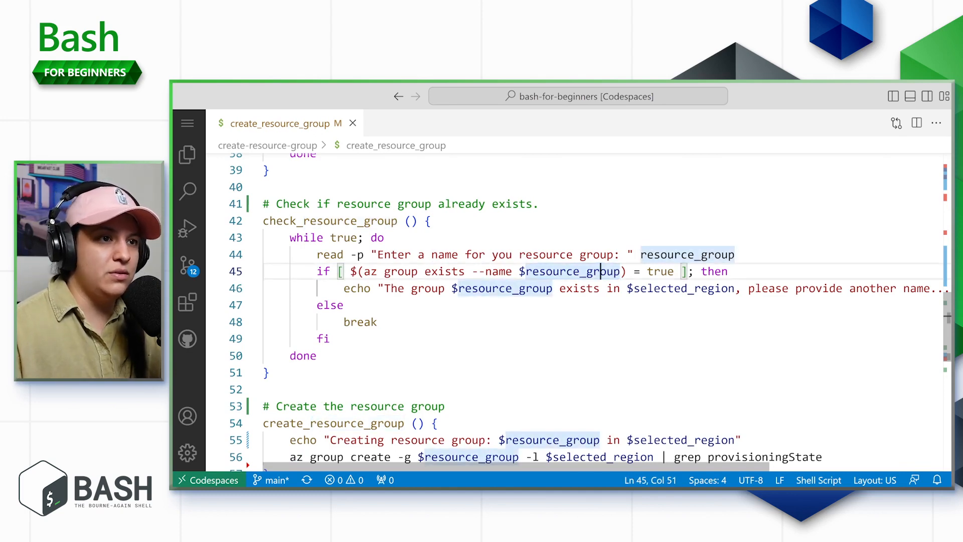
pyautogui.doubleClick(660, 271)
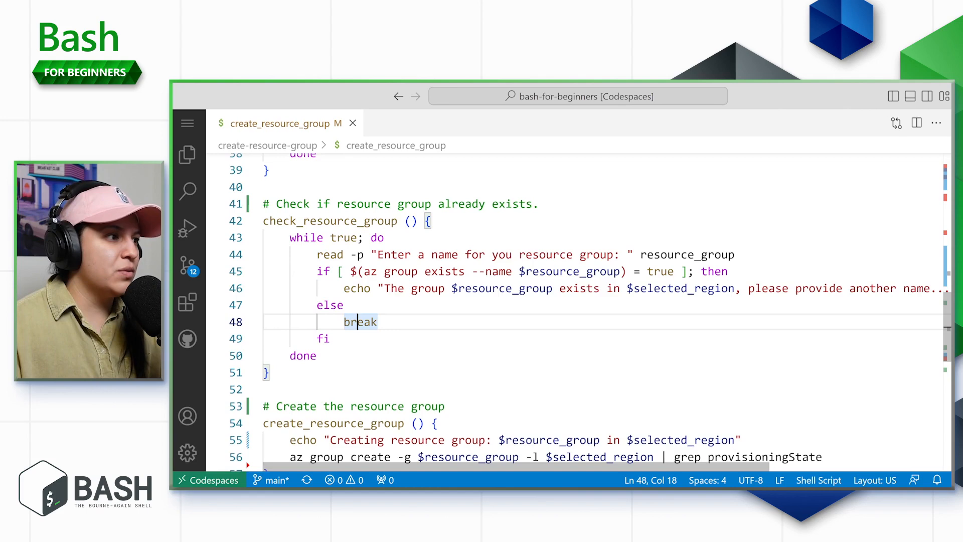
pyautogui.doubleClick(359, 321)
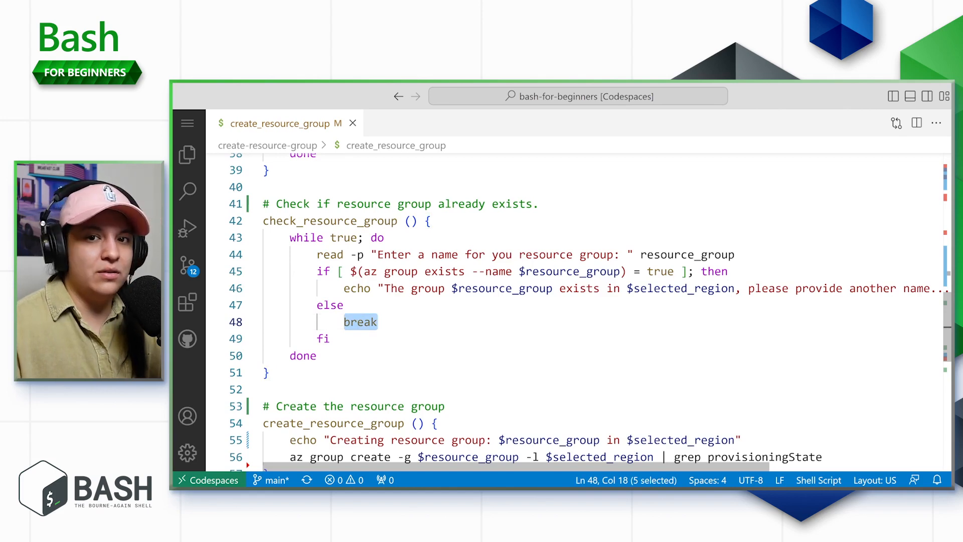
# Review the create command's use of selected_region and its grep filter
pyautogui.scroll(-3)
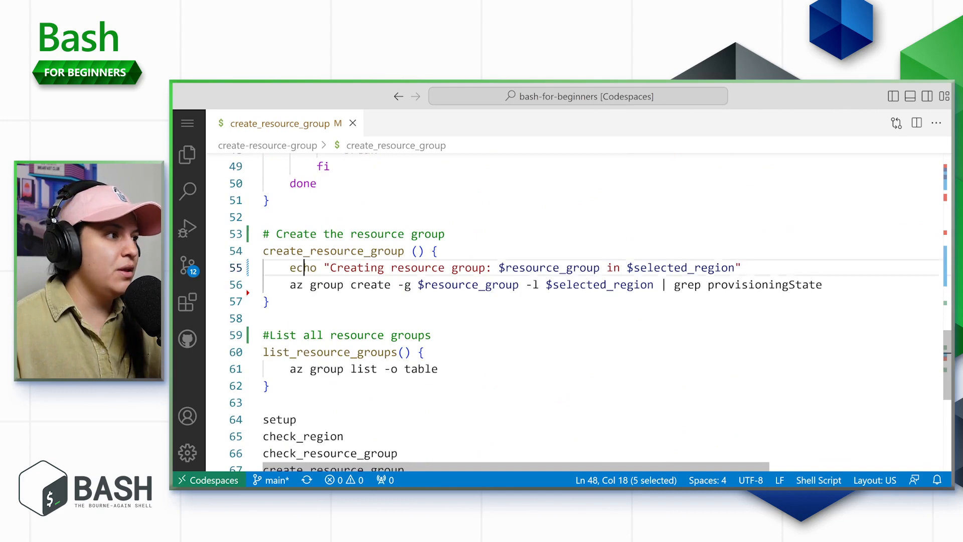
pyautogui.doubleClick(302, 267)
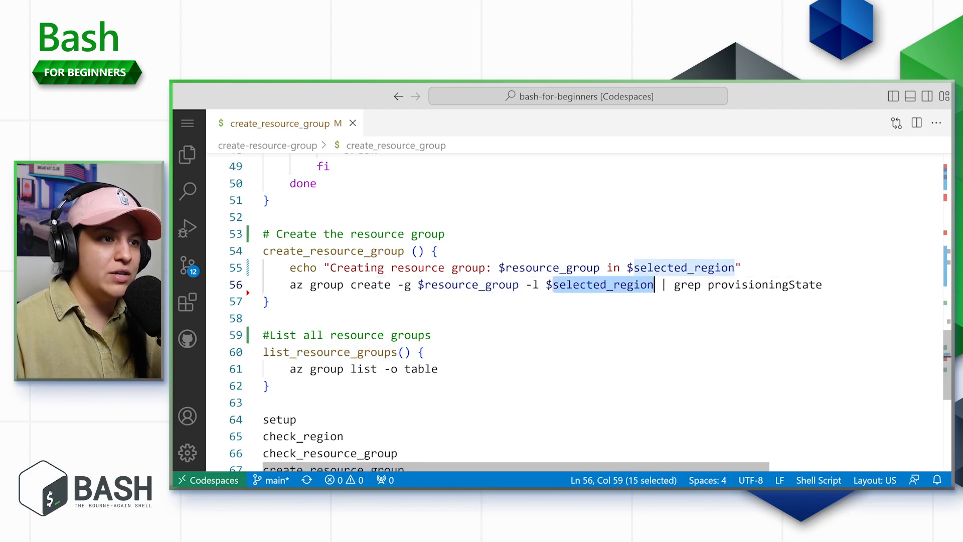
pyautogui.click(578, 285)
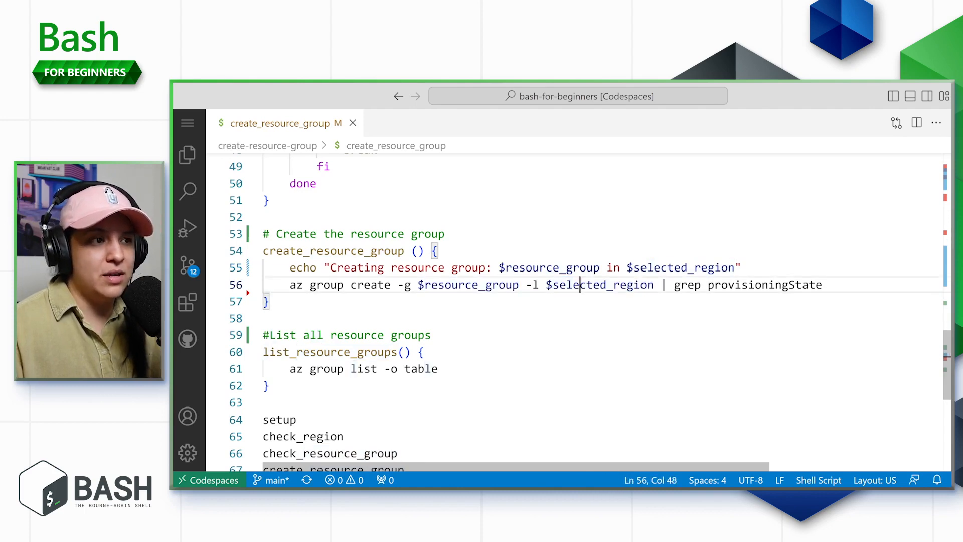
pyautogui.doubleClick(598, 285)
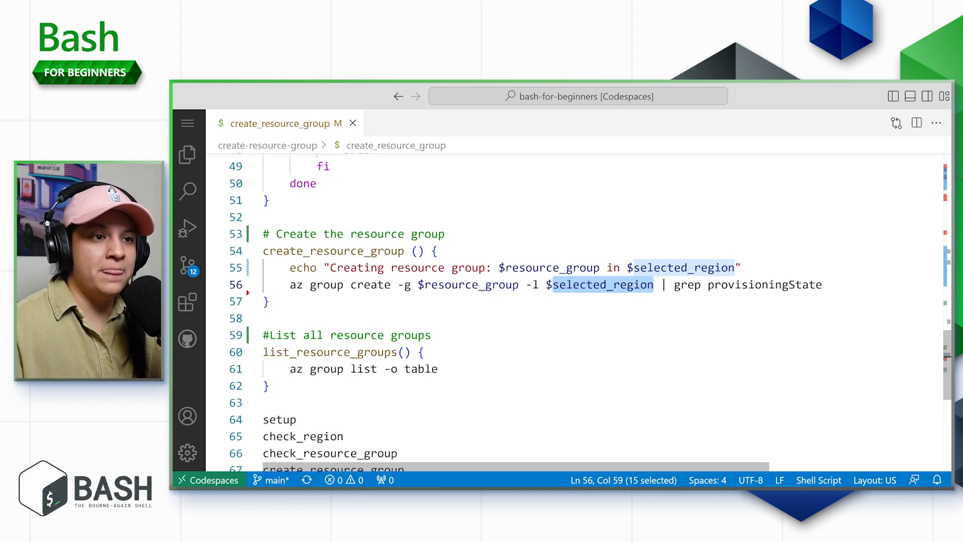
pyautogui.click(686, 285)
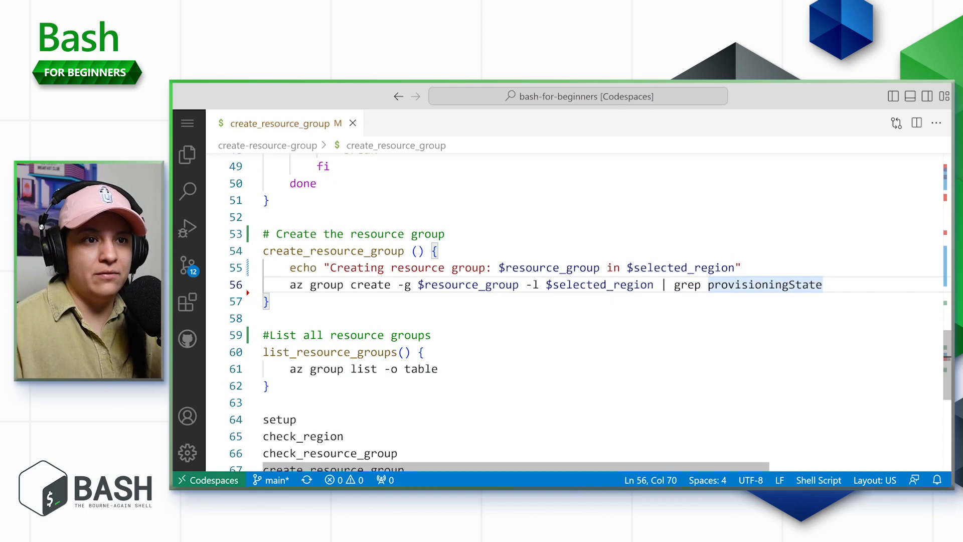
pyautogui.click(680, 285)
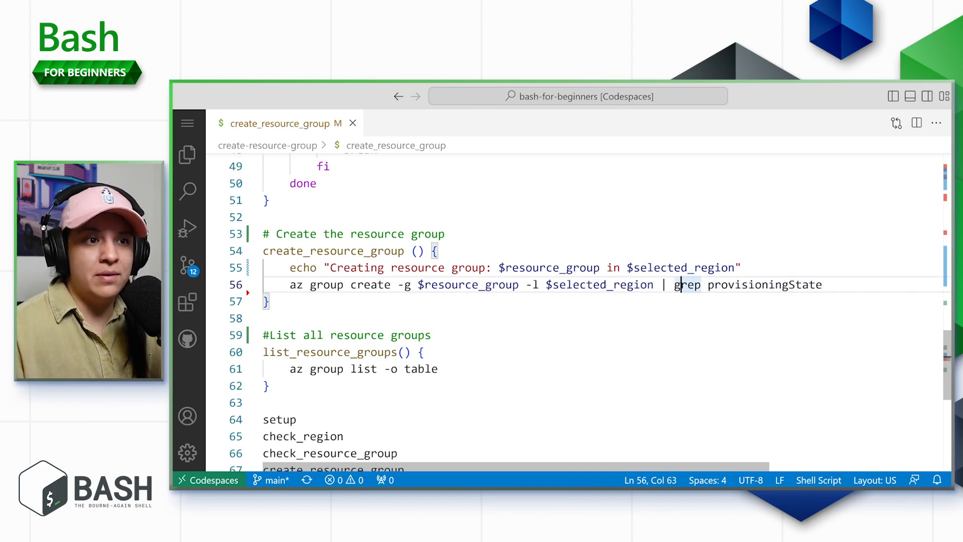
pyautogui.doubleClick(764, 284)
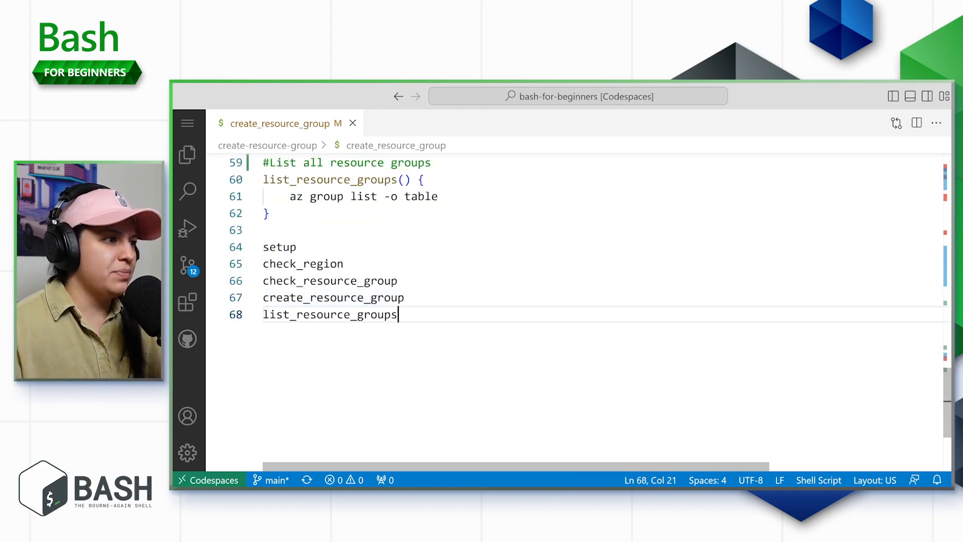
# Run ./create_resource_group in the terminal, copy the device code and follow the devicelogin link
pyautogui.click(433, 331)
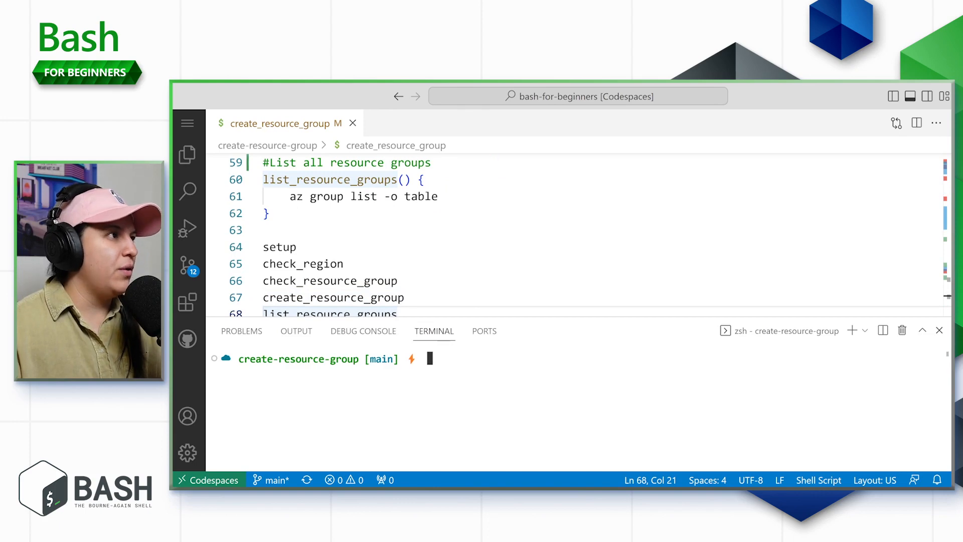
pyautogui.write('./create_resource_group')
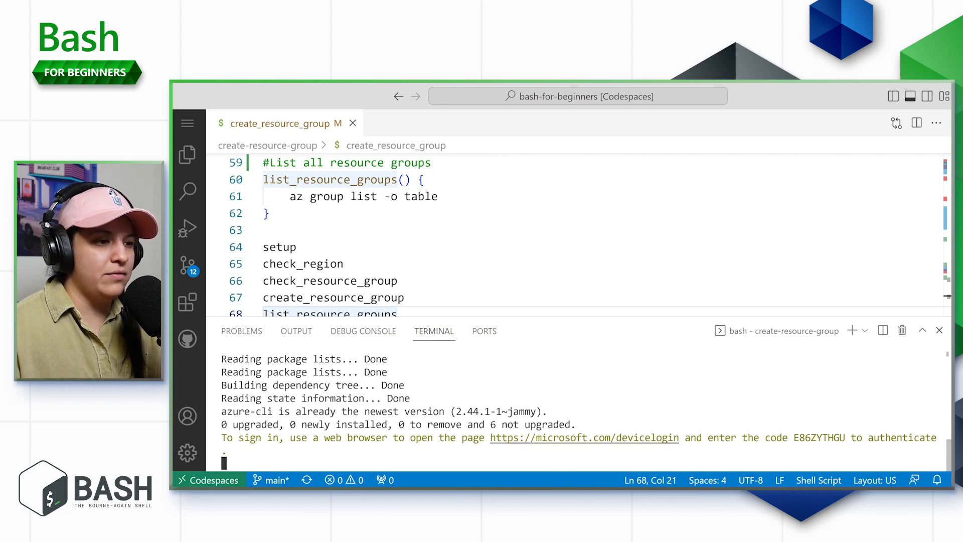
pyautogui.doubleClick(819, 437)
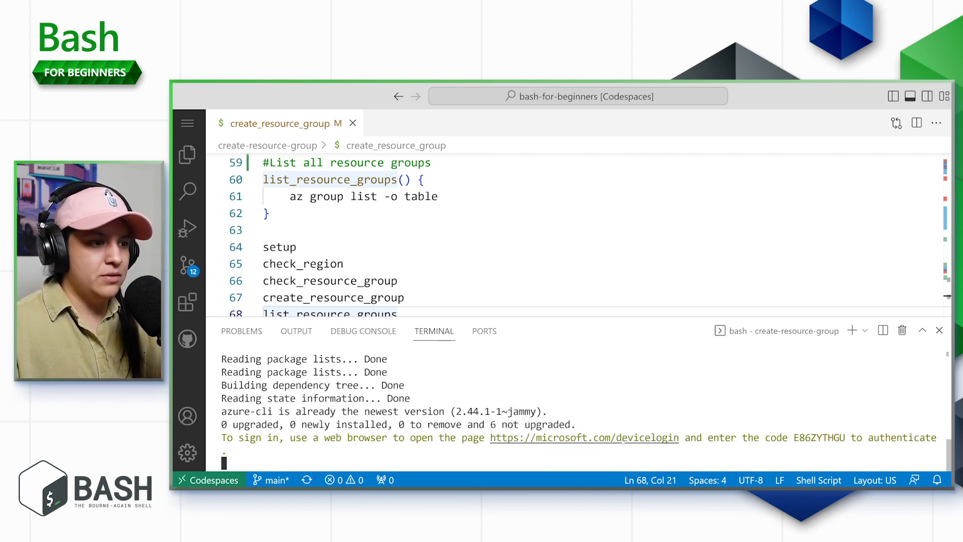
pyautogui.click(584, 438)
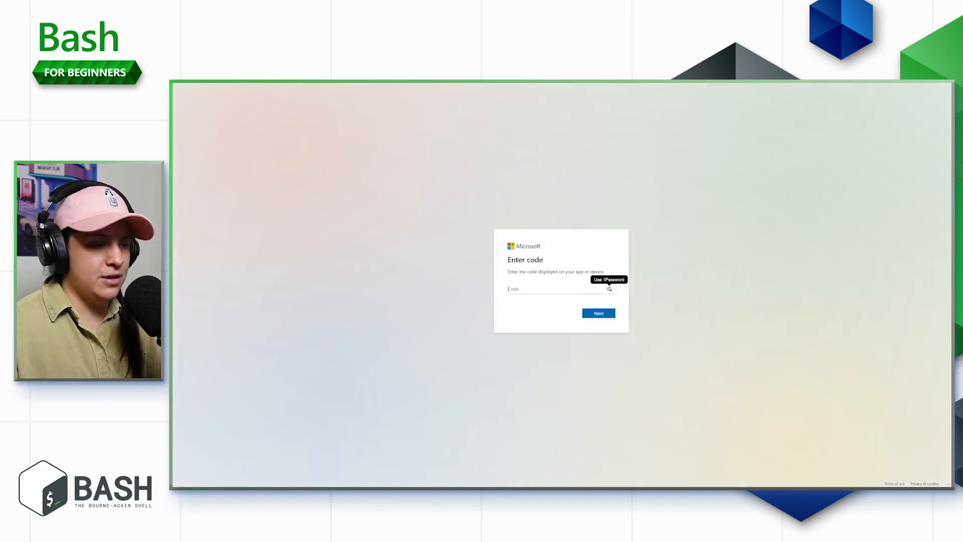
pyautogui.write('E86ZYTHGU')
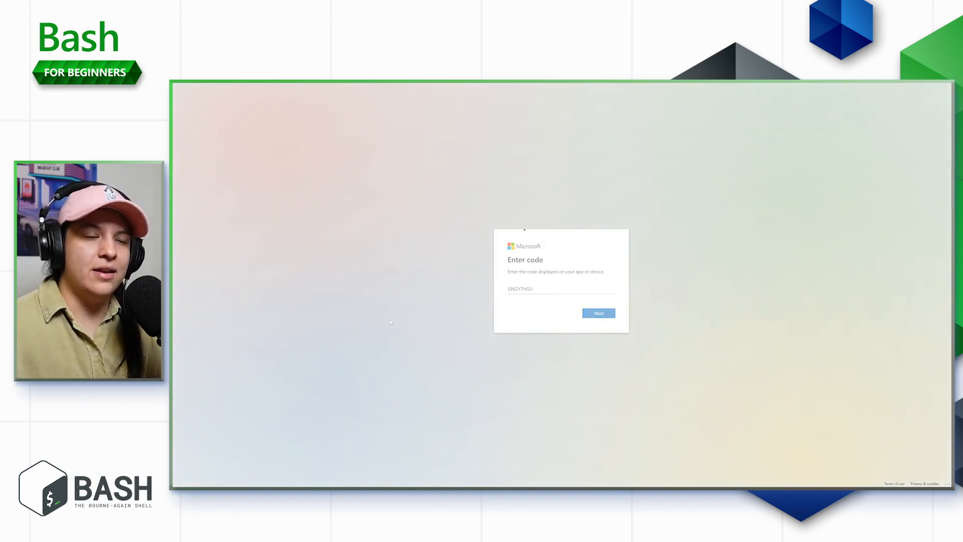
pyautogui.click(597, 313)
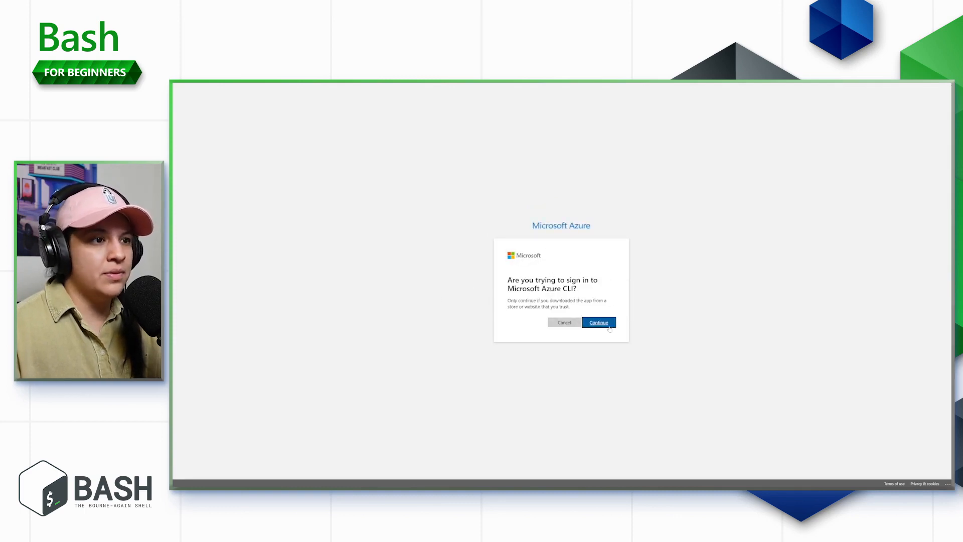
pyautogui.click(599, 323)
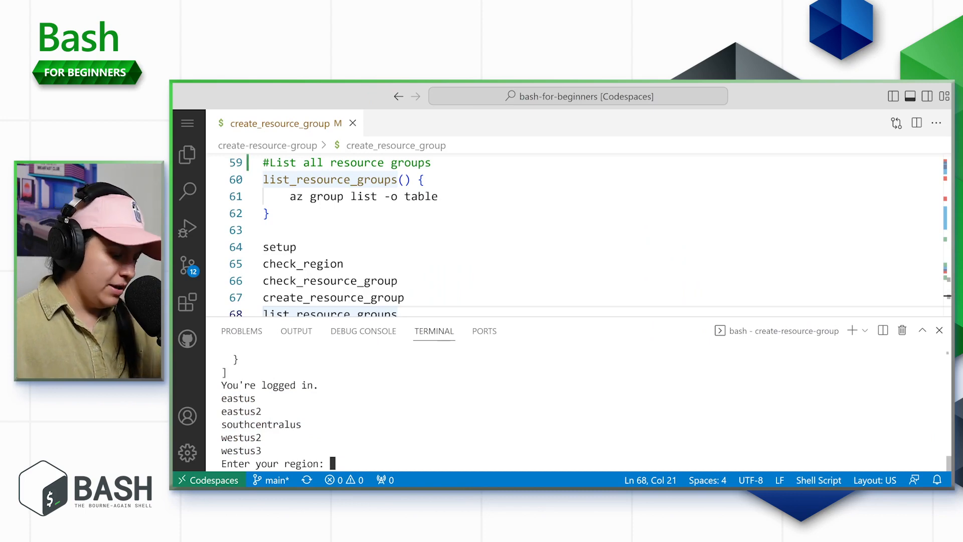
# Answer the prompts with region eastus2 and resource group name rg-gwynsrg
pyautogui.write('eastus')
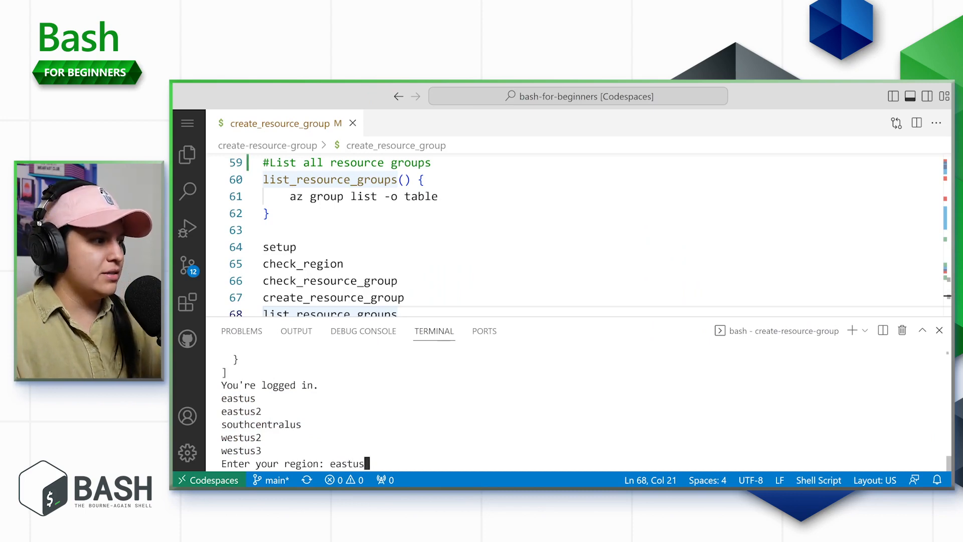
pyautogui.press('Enter')
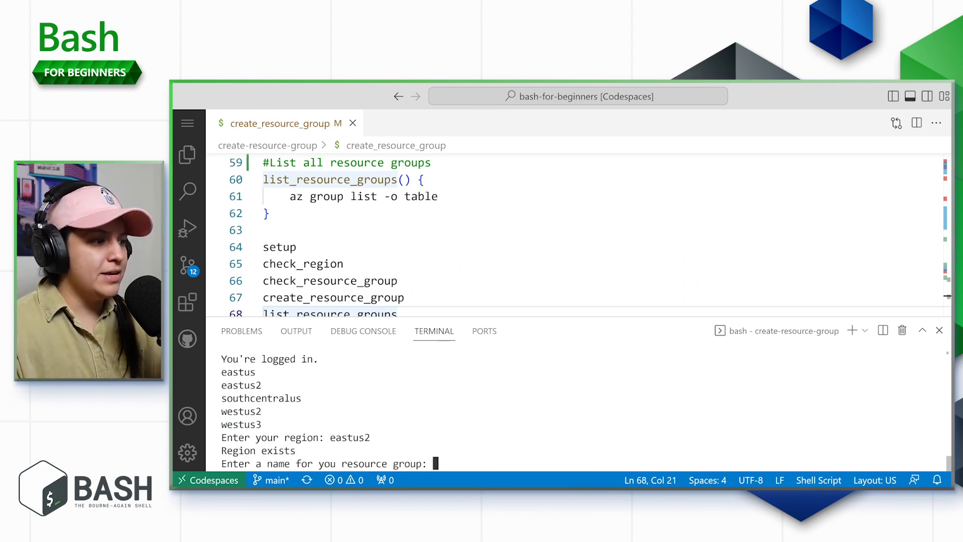
pyautogui.write('rg')
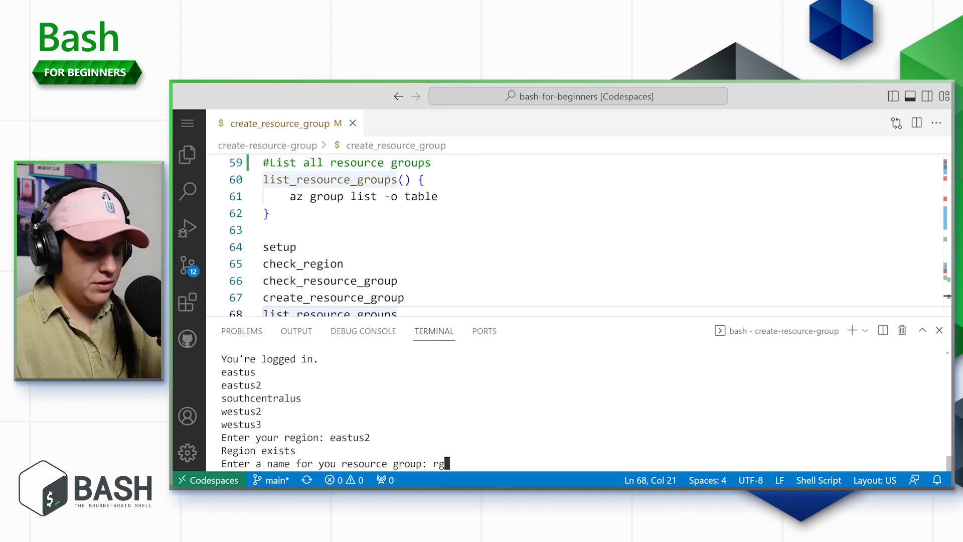
pyautogui.write('-gwyns')
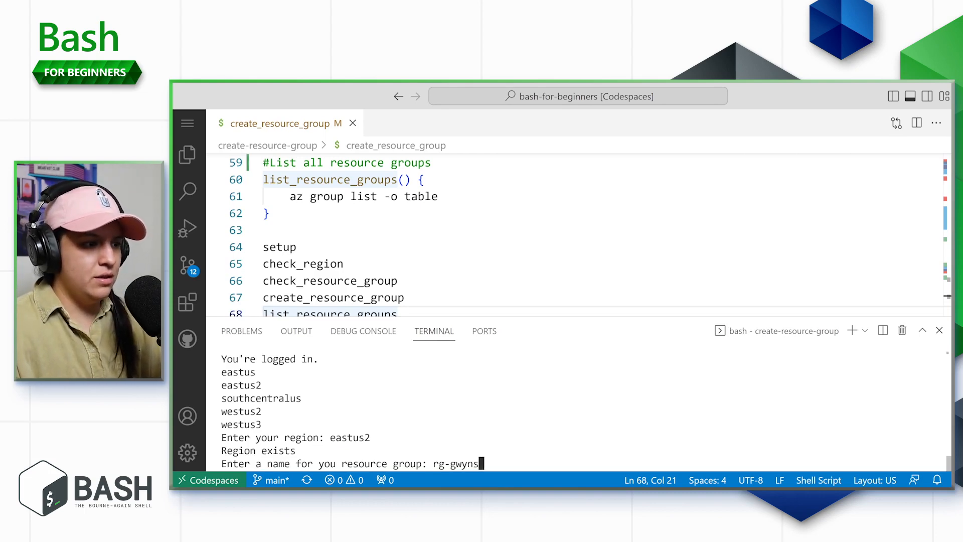
pyautogui.write('rg')
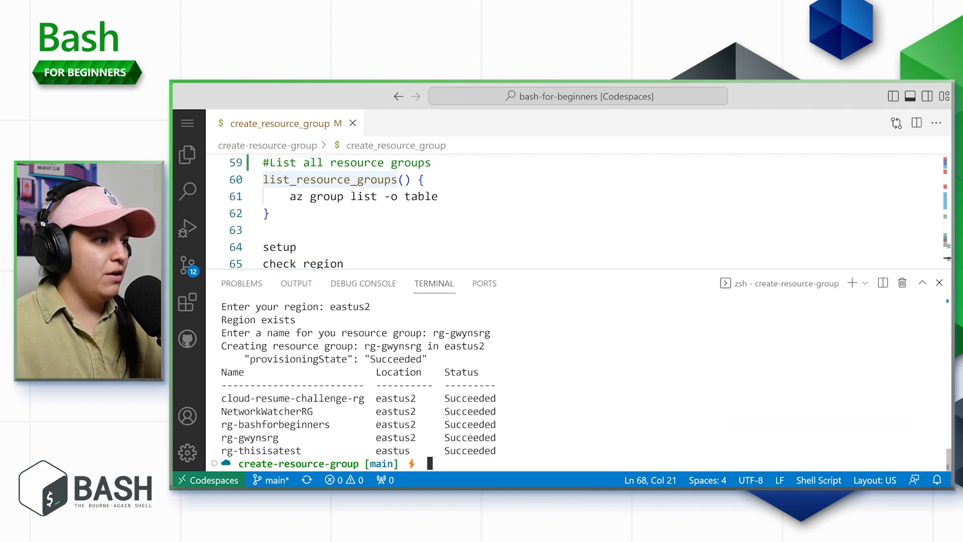
# Check the resource group table output and relaunch ./create_resource_group
pyautogui.doubleClick(392, 346)
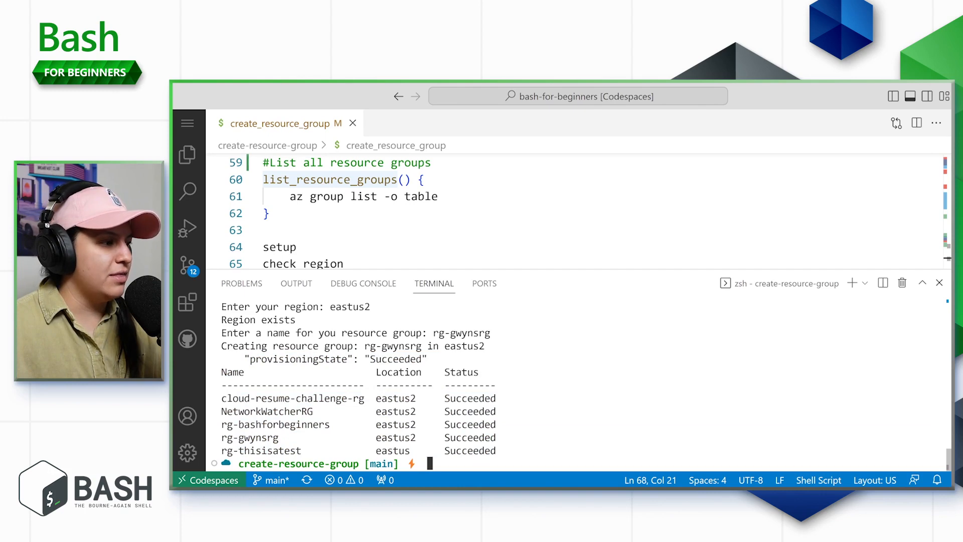
pyautogui.doubleClick(249, 437)
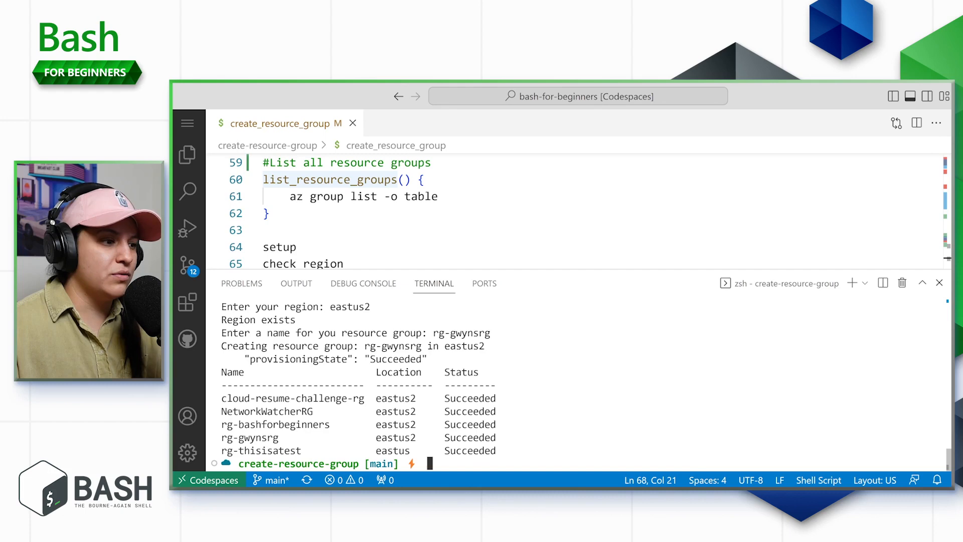
pyautogui.write('./create_resource_group')
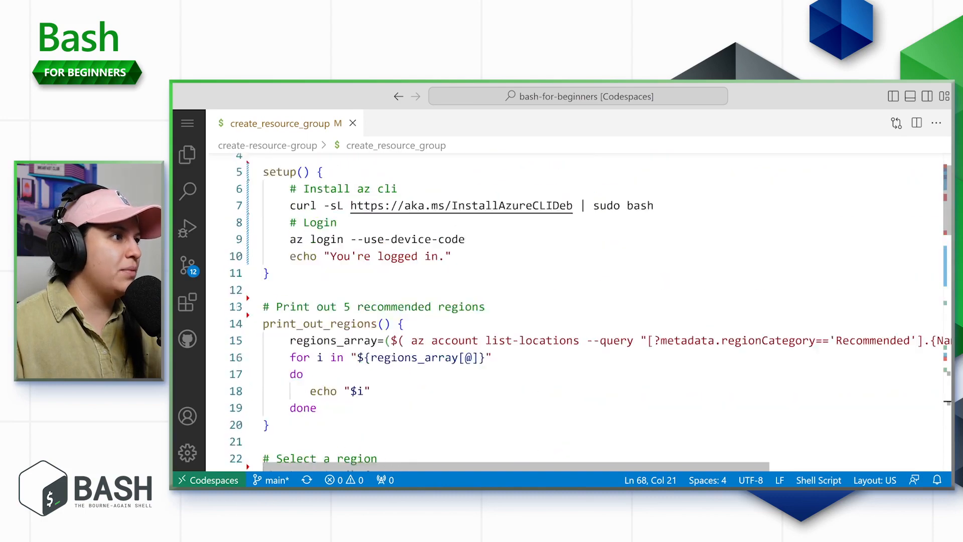
# Comment out the setup call on line 64 so the CLI install and login are skipped
pyautogui.scroll(-3)
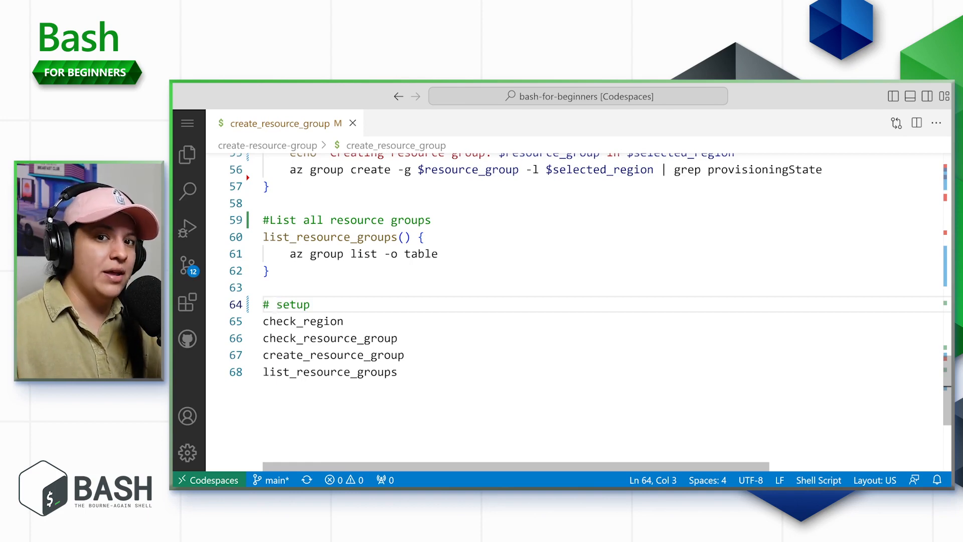
pyautogui.doubleClick(293, 305)
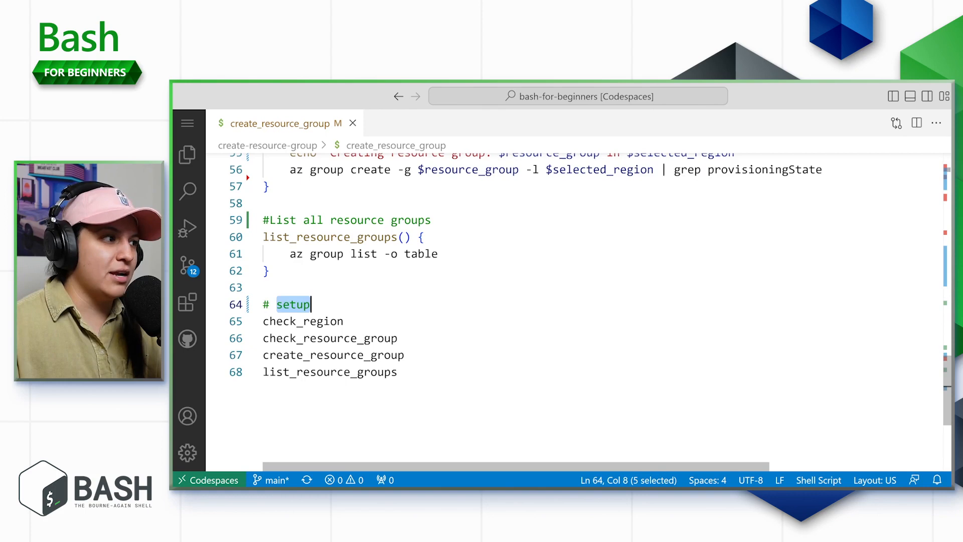
pyautogui.doubleClick(302, 321)
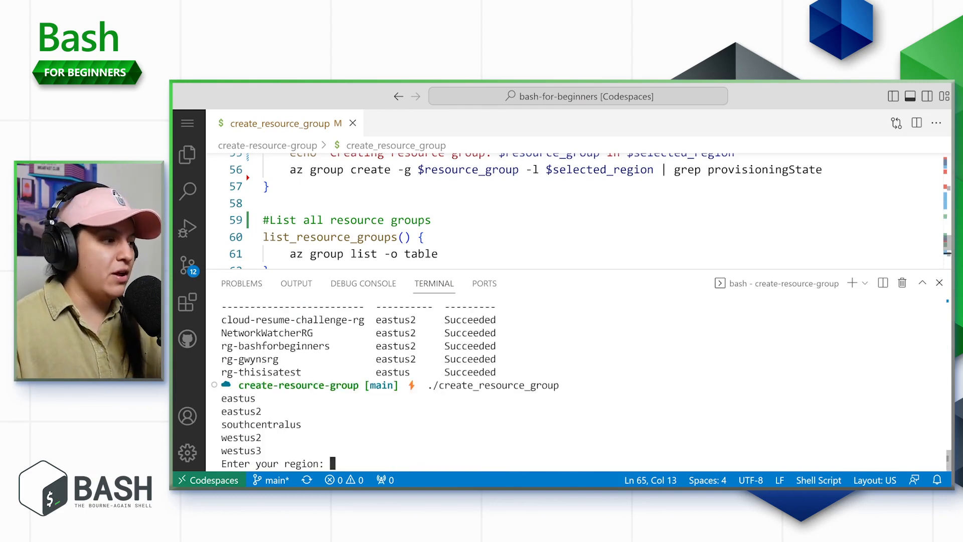
# Enter the invalid region eastus3, see the prompt repeat, then cancel the run with Ctrl+C
pyautogui.write('eastus3')
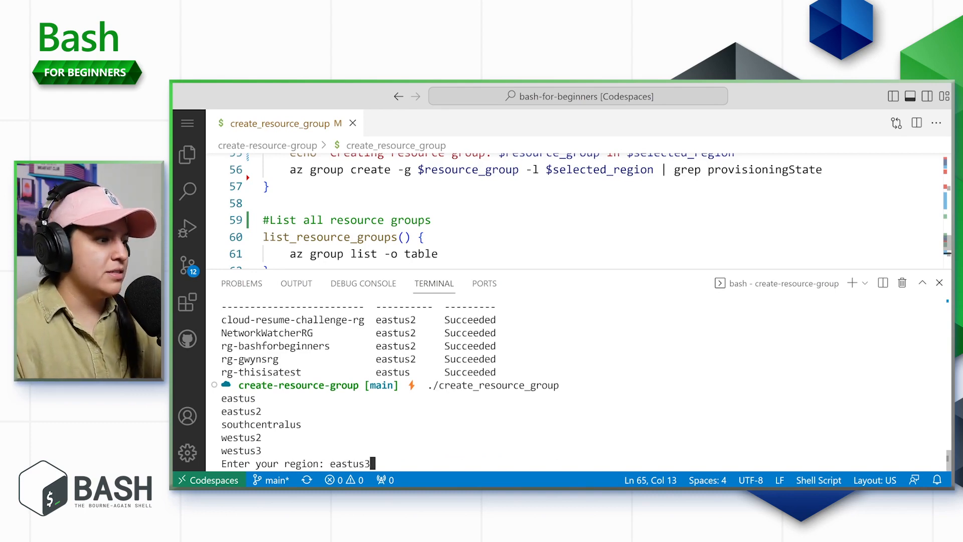
pyautogui.press('Enter')
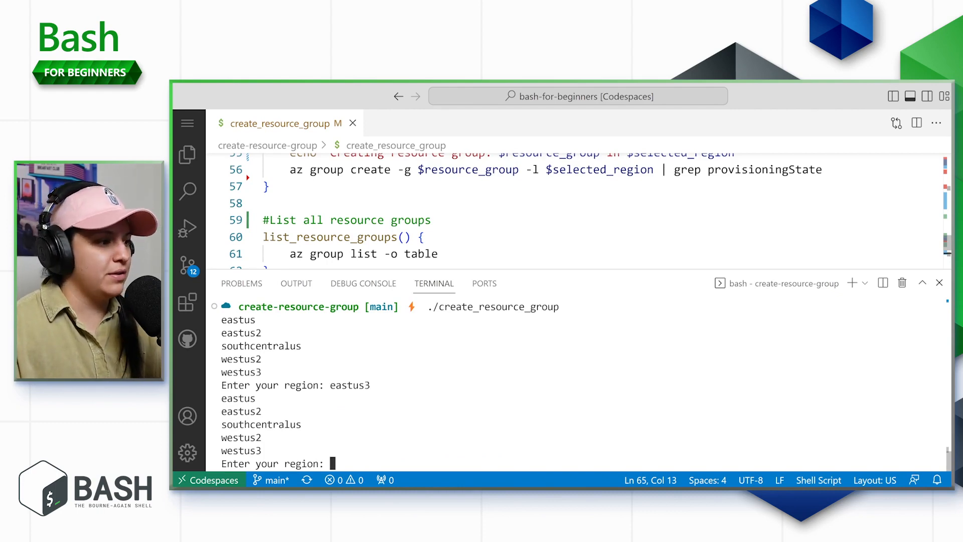
pyautogui.press('ctrl+c')
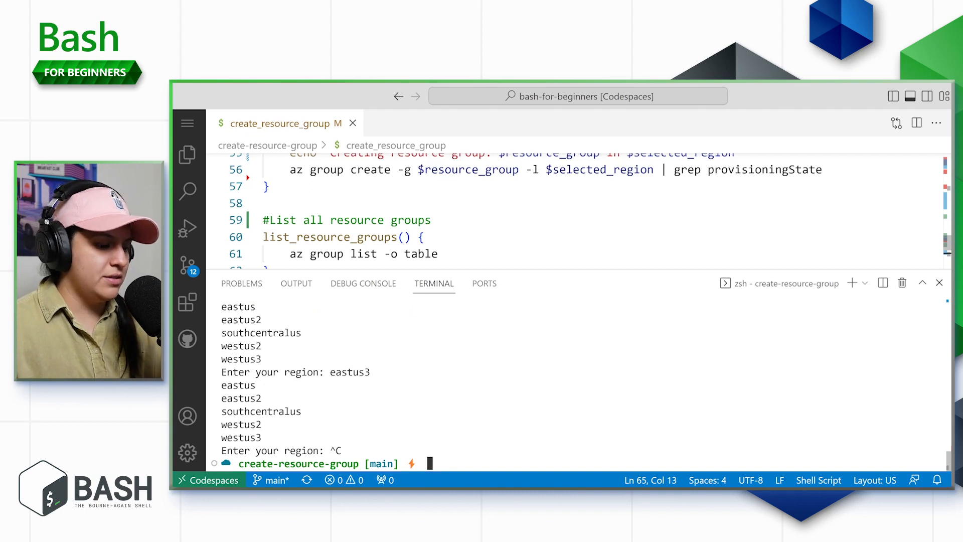